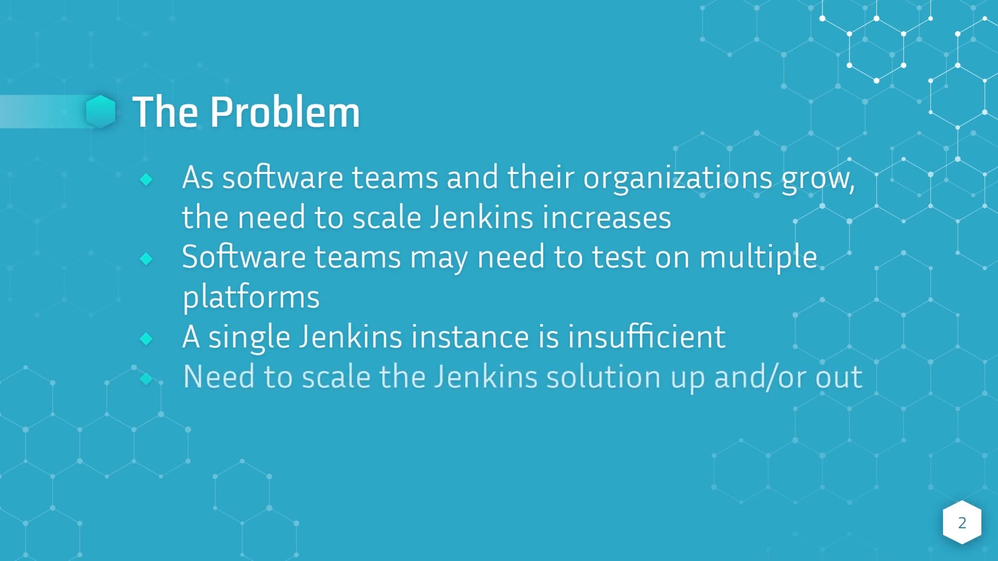
# Advance the slideshow to the Jenkins Controller/Agent Architecture solution diagram.
pyautogui.press('Right')
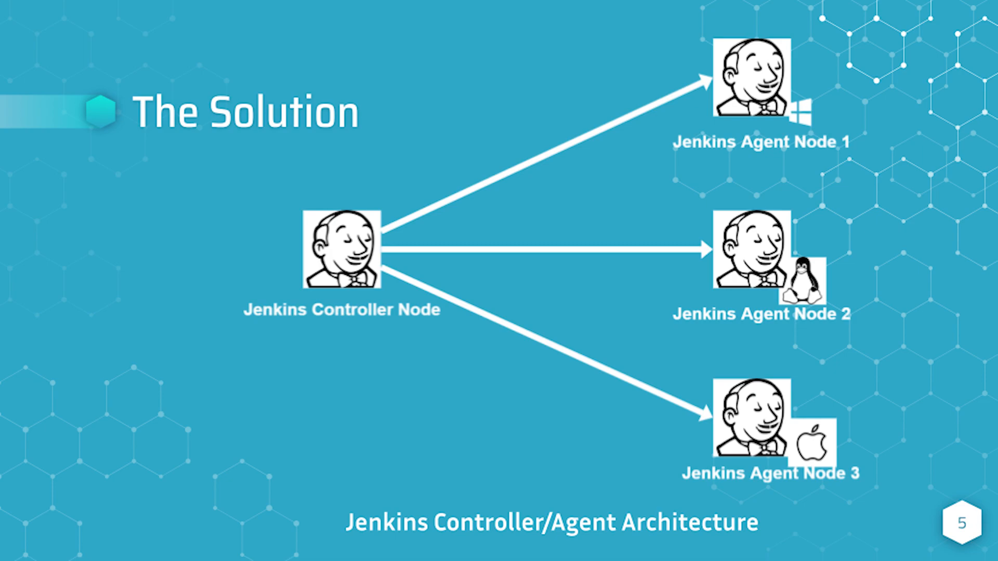
pyautogui.press('right')
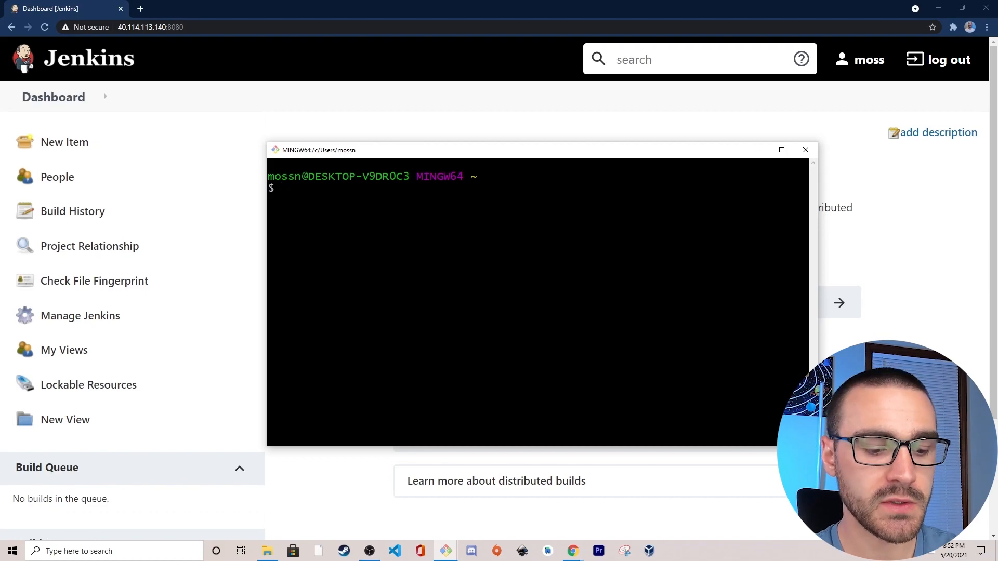
# Generate an RSA key pair named azure_jenkins_agent with ssh-keygen and print the private key.
pyautogui.write('ss')
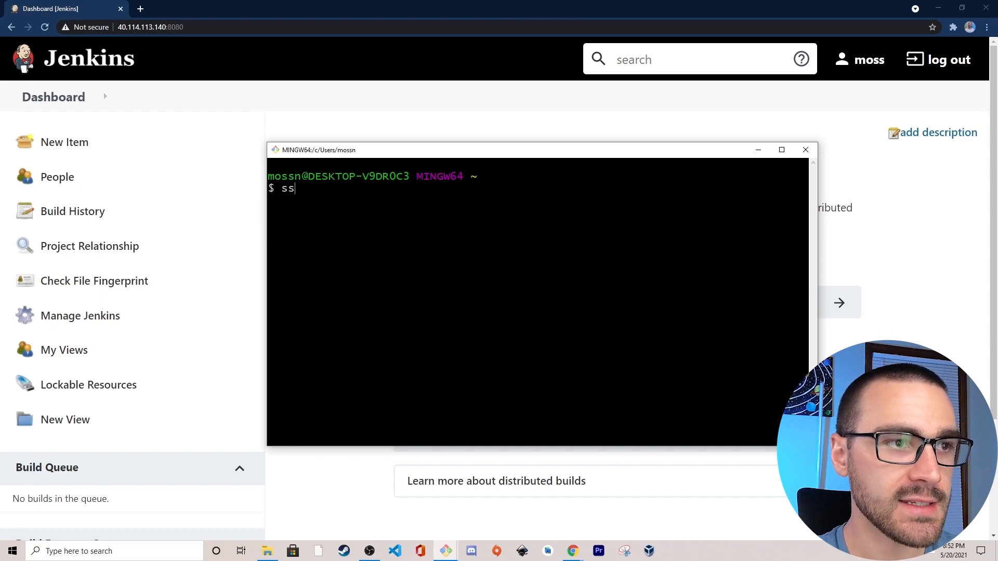
pyautogui.write('h-keygen')
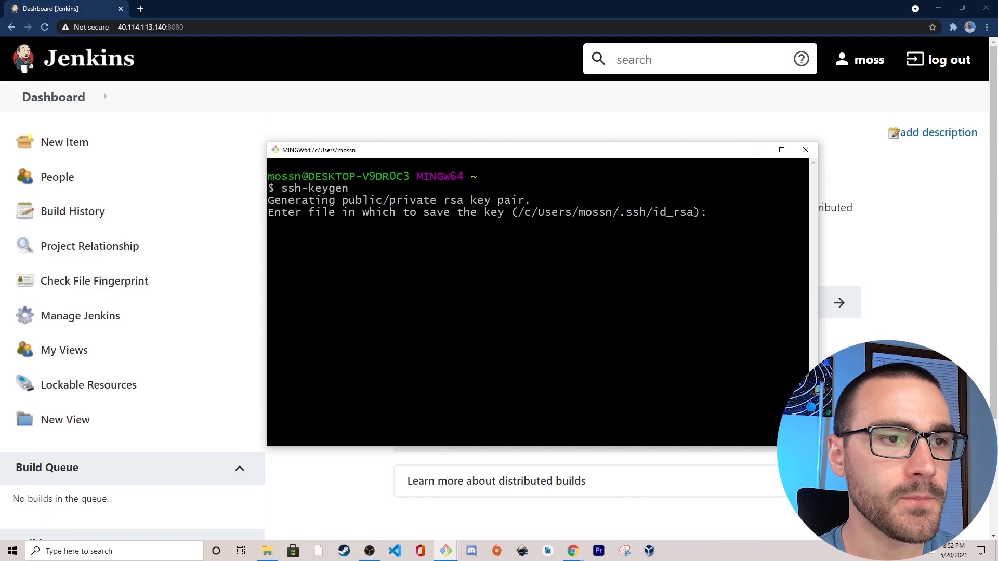
pyautogui.write('azure_jenkins_agent')
pyautogui.write('cat a')
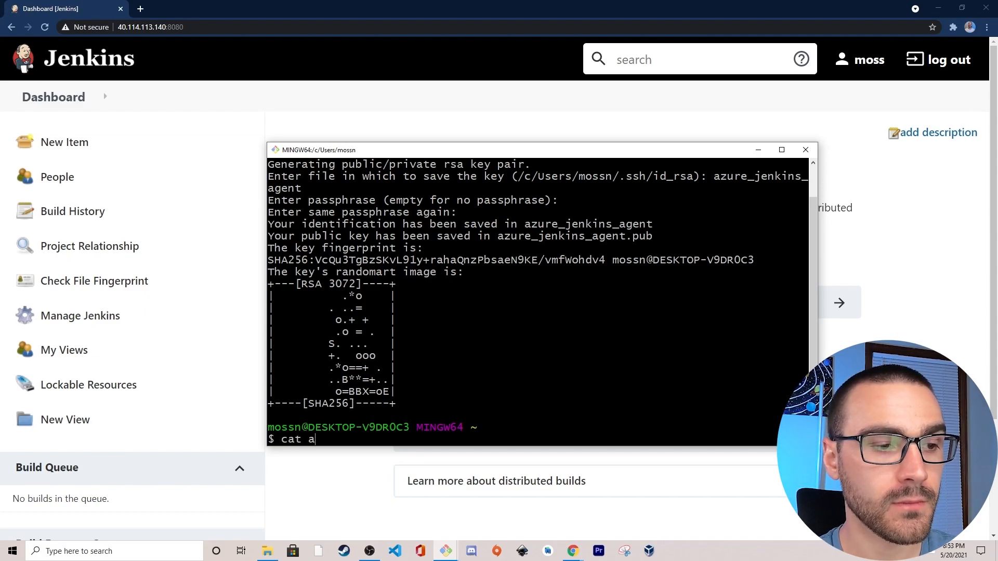
pyautogui.write('zure_jenkins_agent')
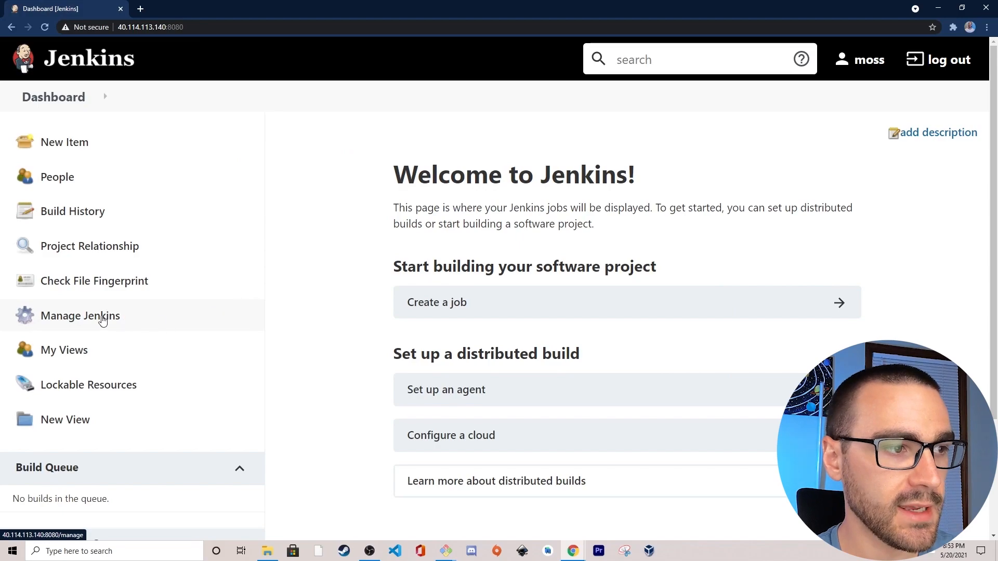
pyautogui.moveTo(190, 322)
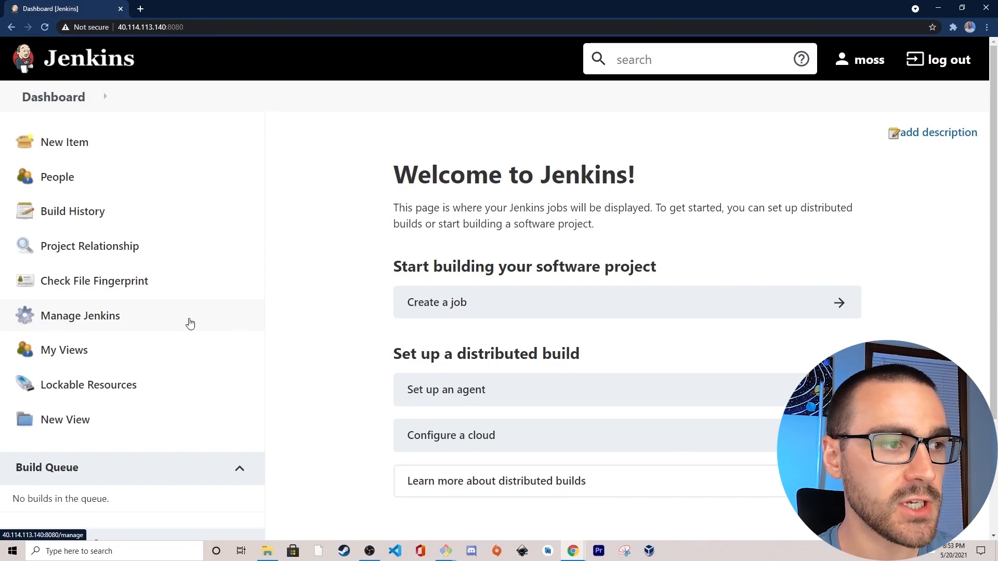
# Reach the Add Credentials form in the Jenkins global credentials domain.
pyautogui.click(80, 316)
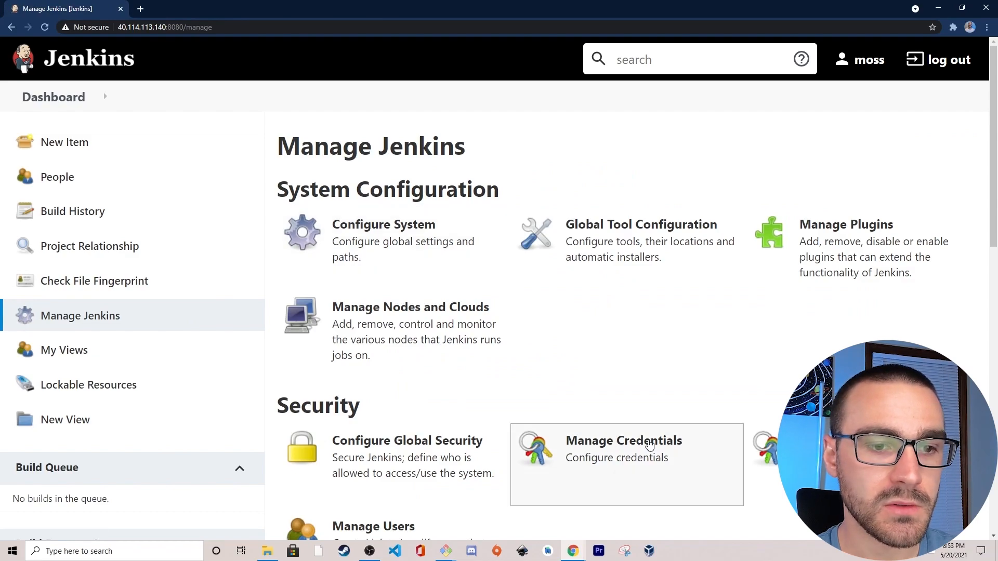
pyautogui.click(622, 440)
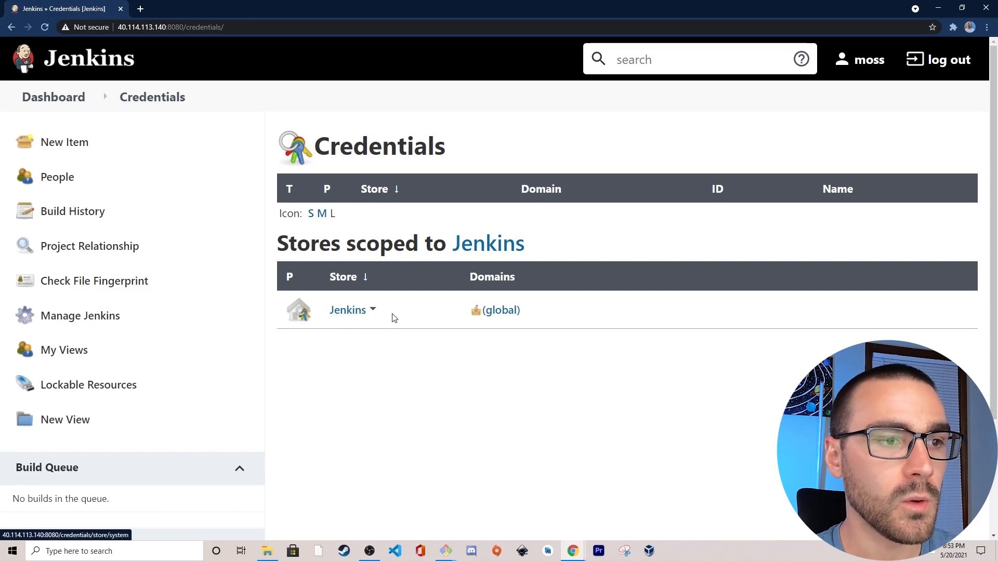
pyautogui.click(347, 310)
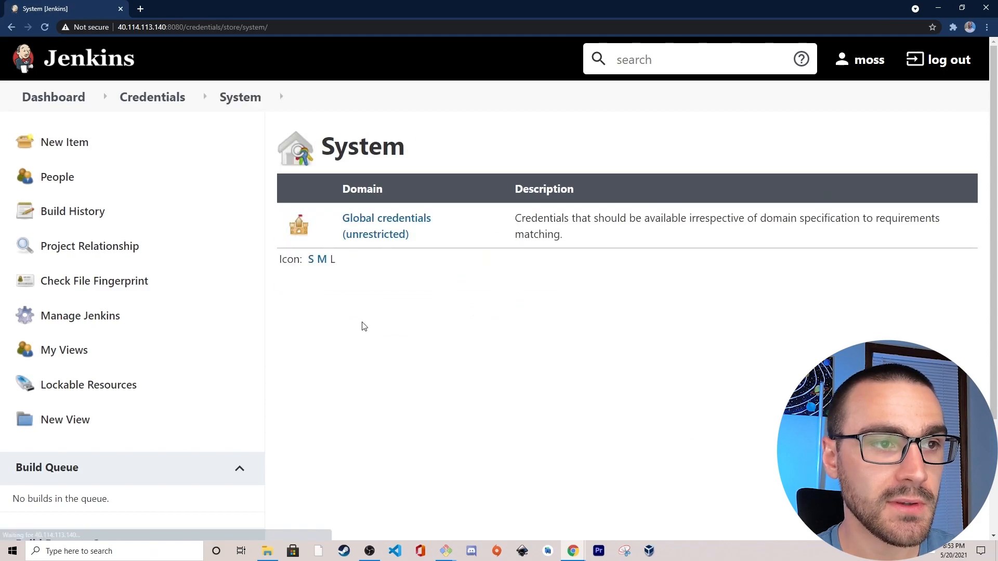
pyautogui.click(386, 218)
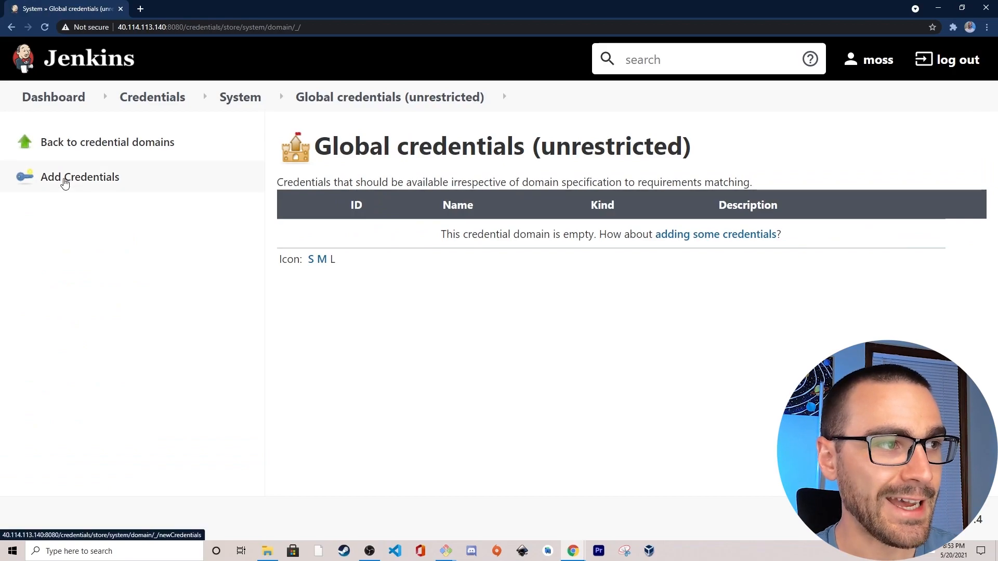
pyautogui.click(79, 176)
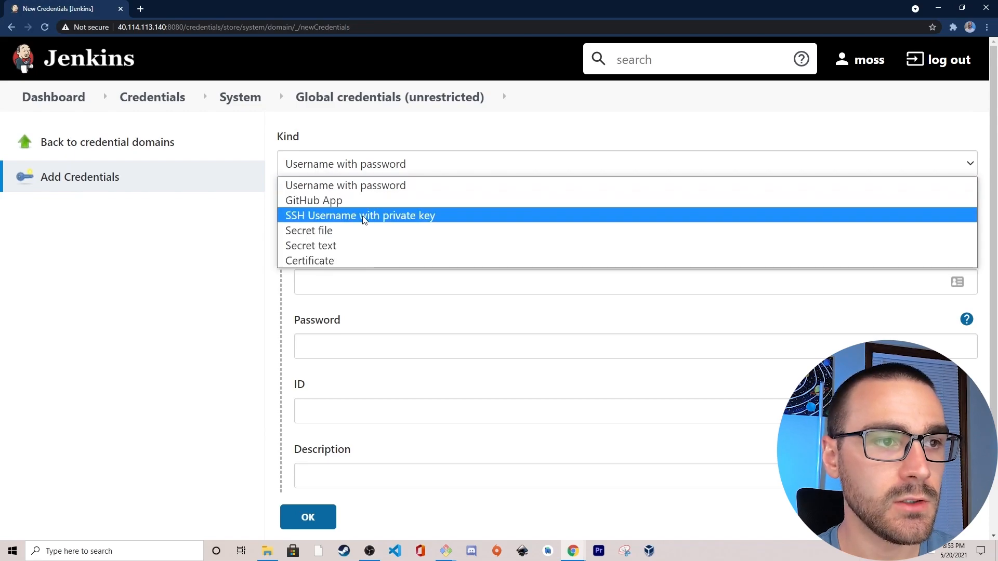
# Save an SSH Username with private key credential, ID azure_jenkins_agent, username azureuser, with the generated key.
pyautogui.click(360, 216)
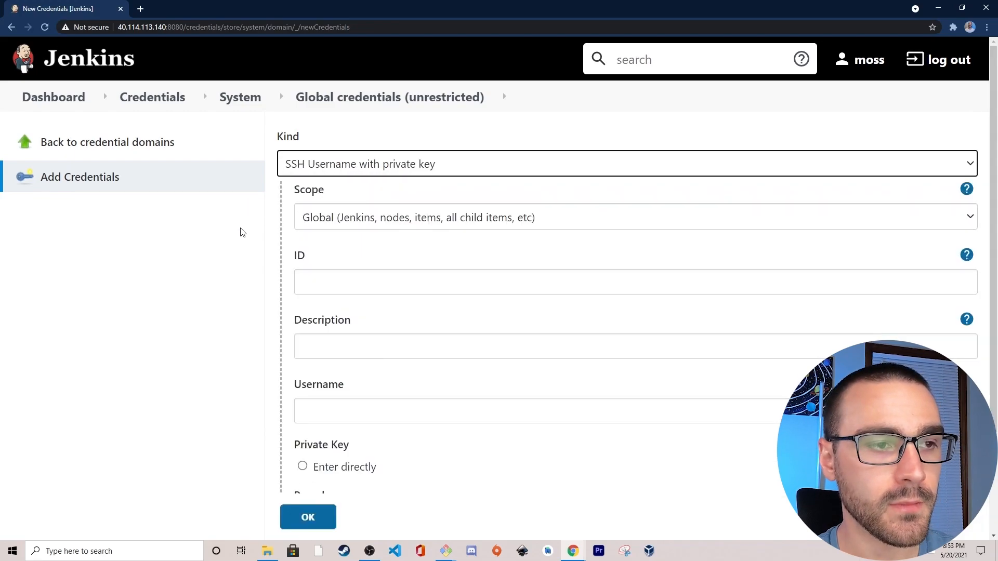
pyautogui.click(635, 282)
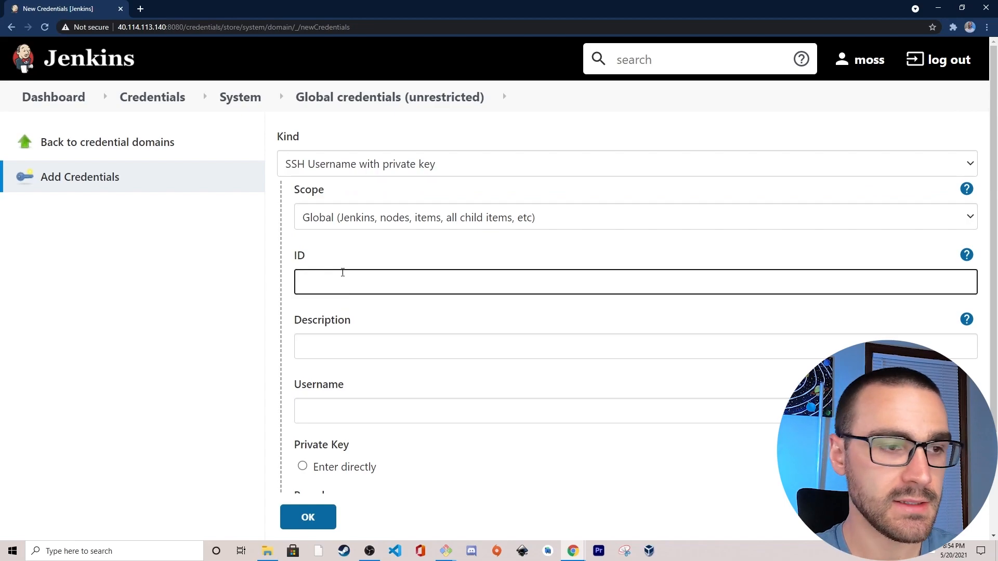
pyautogui.write('azure_')
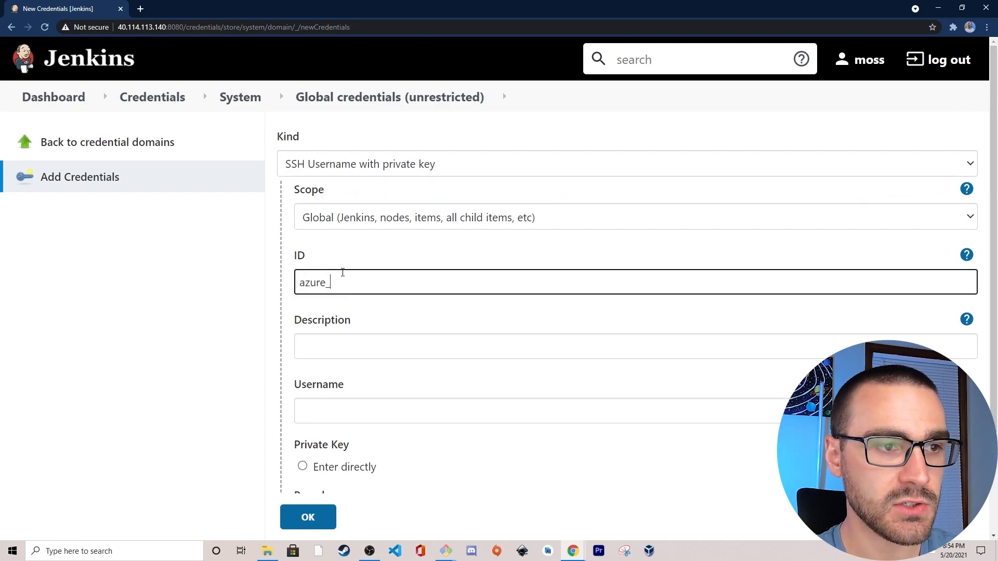
pyautogui.write('jenkins_agent')
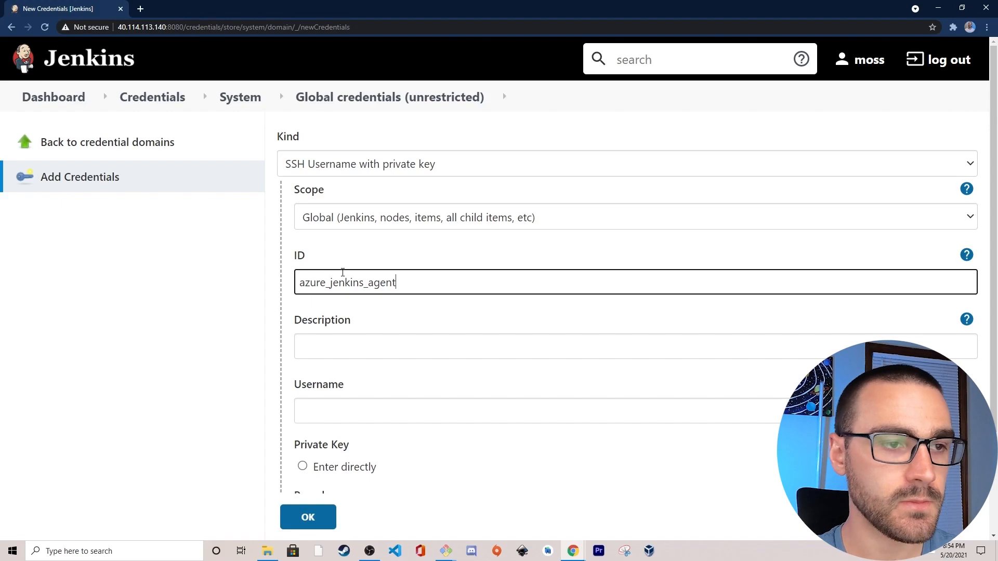
pyautogui.scroll(-3)
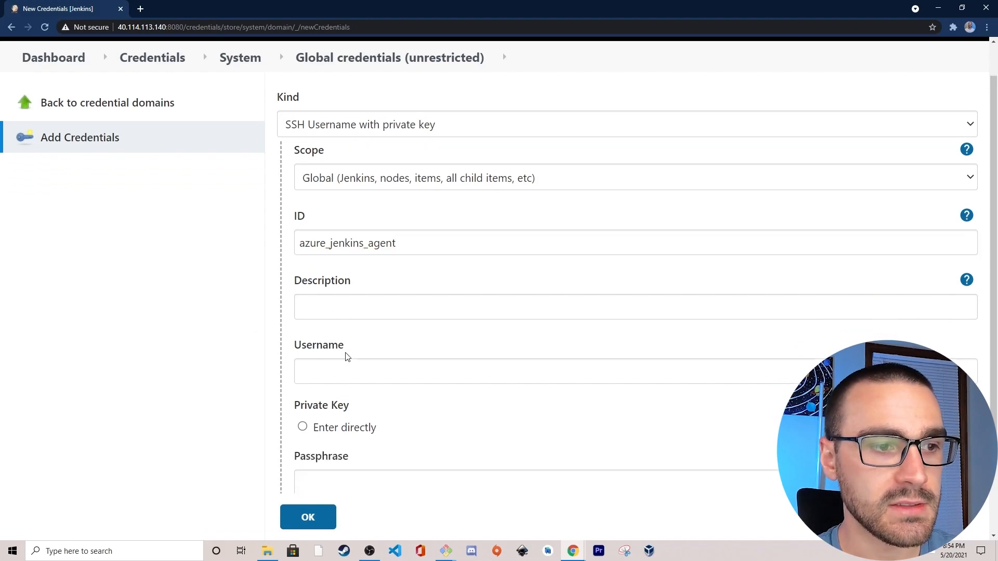
pyautogui.write('azureuser')
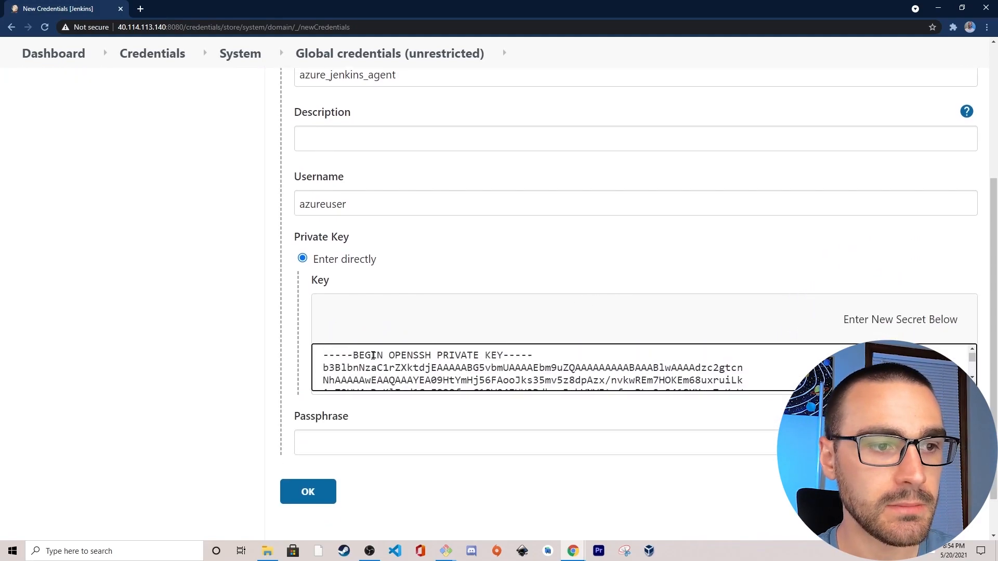
pyautogui.scroll(-3)
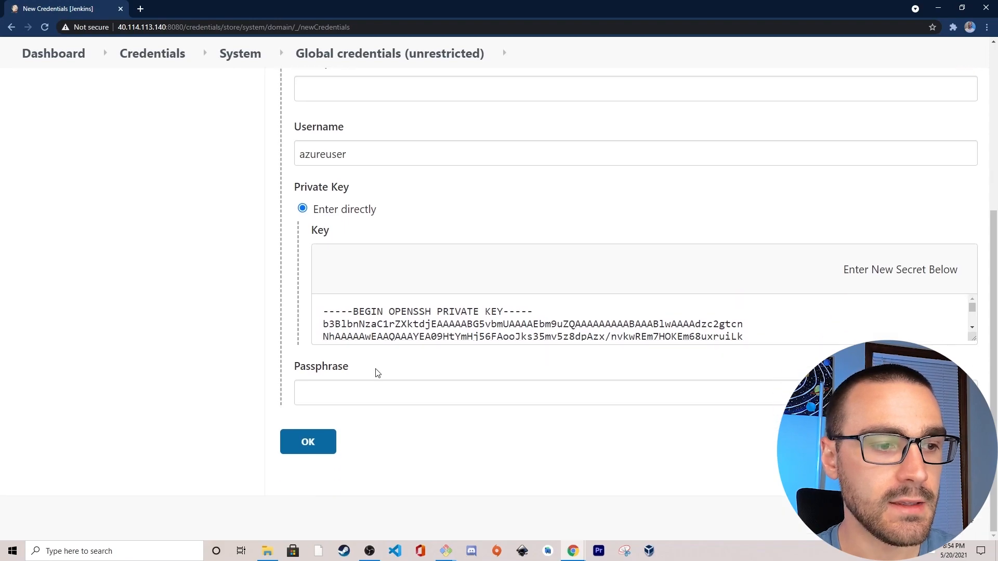
pyautogui.click(308, 442)
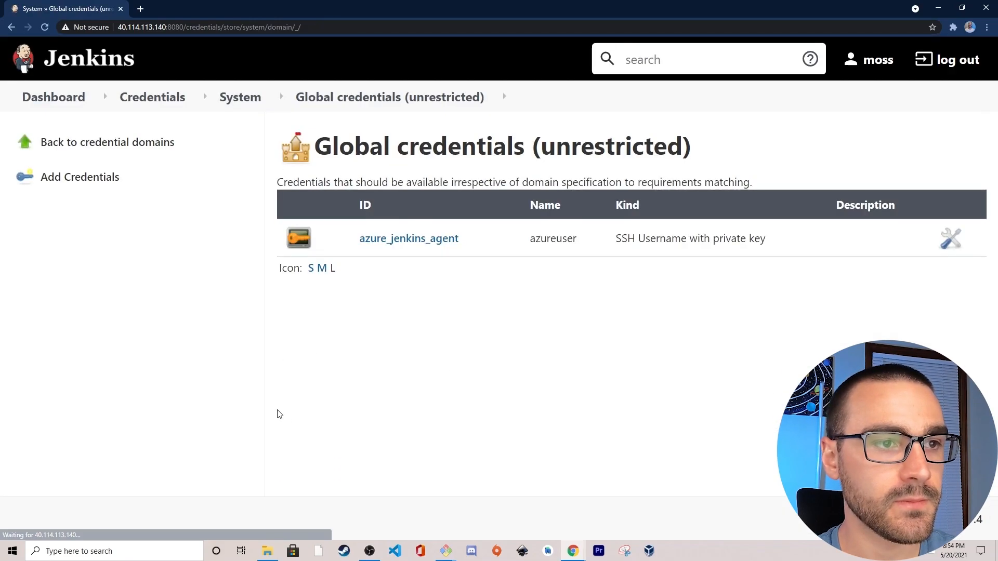
pyautogui.moveTo(167, 333)
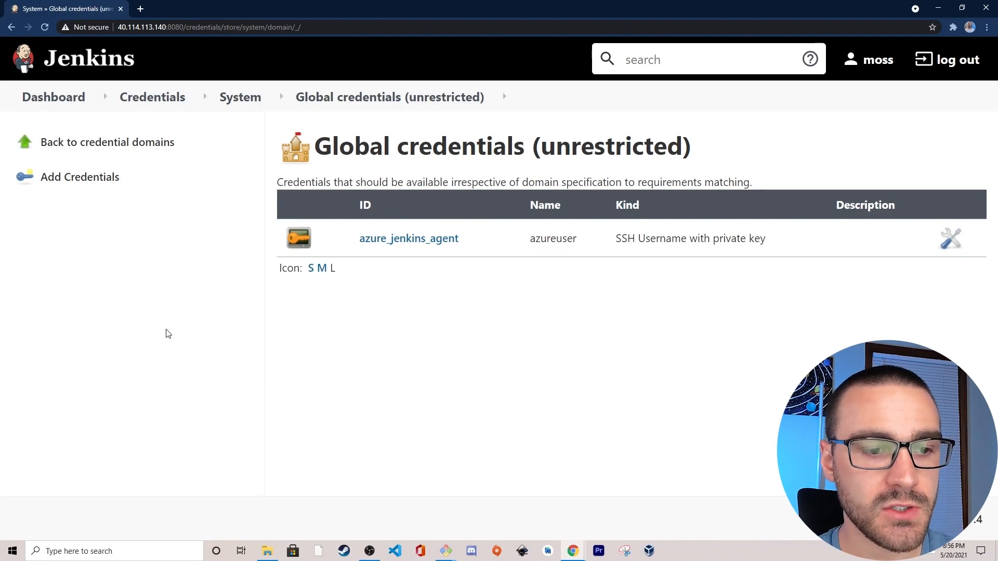
pyautogui.moveTo(455, 423)
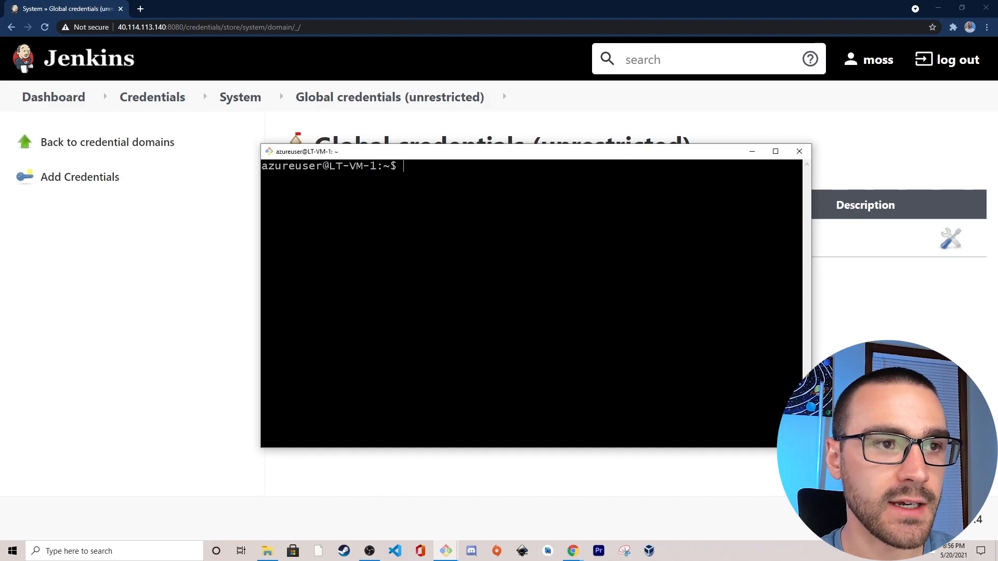
# Edit ~/.ssh/authorized_keys in vi on the remote VM.
pyautogui.write('vi')
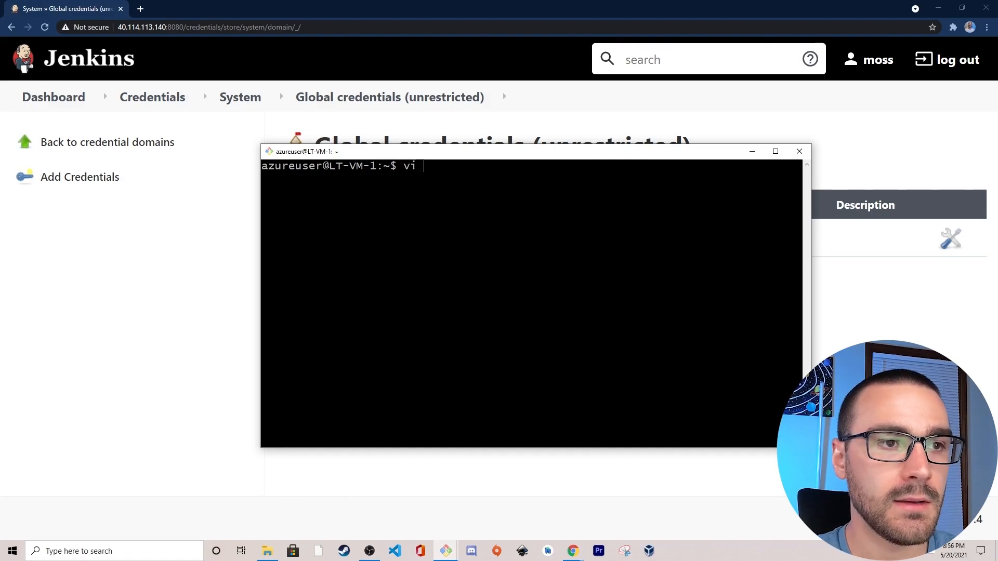
pyautogui.write('~/.ssh/')
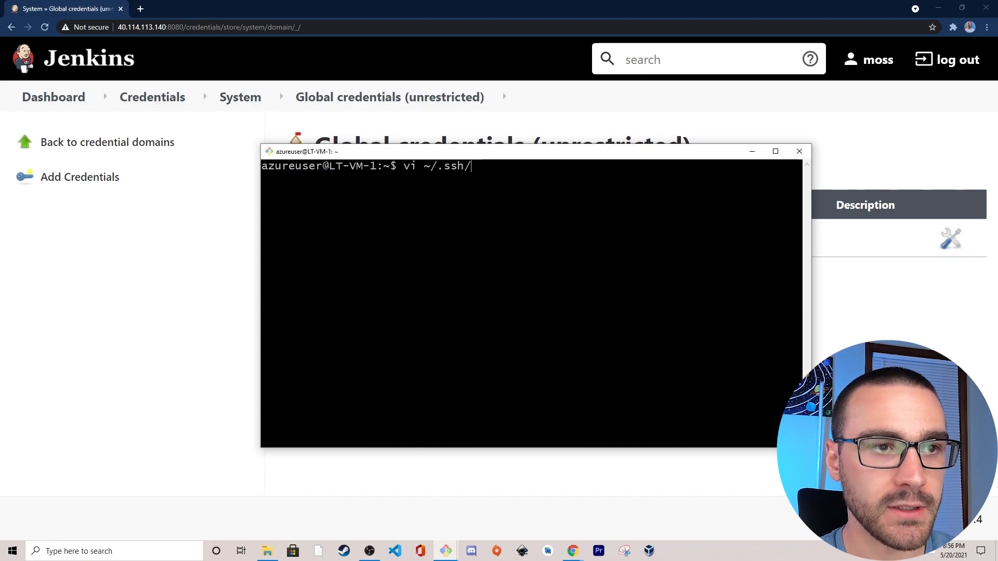
pyautogui.write('authorized_keys')
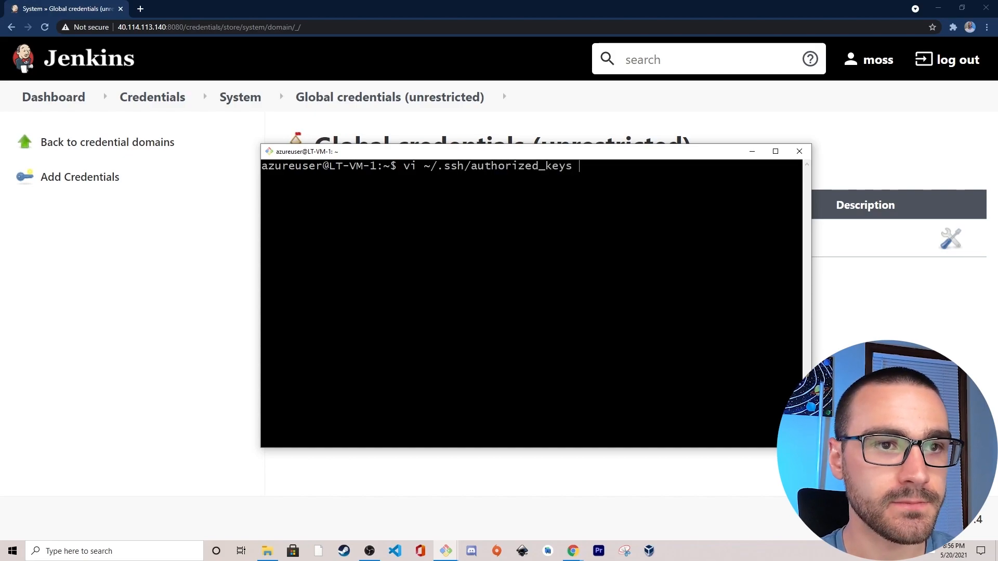
pyautogui.press('Enter')
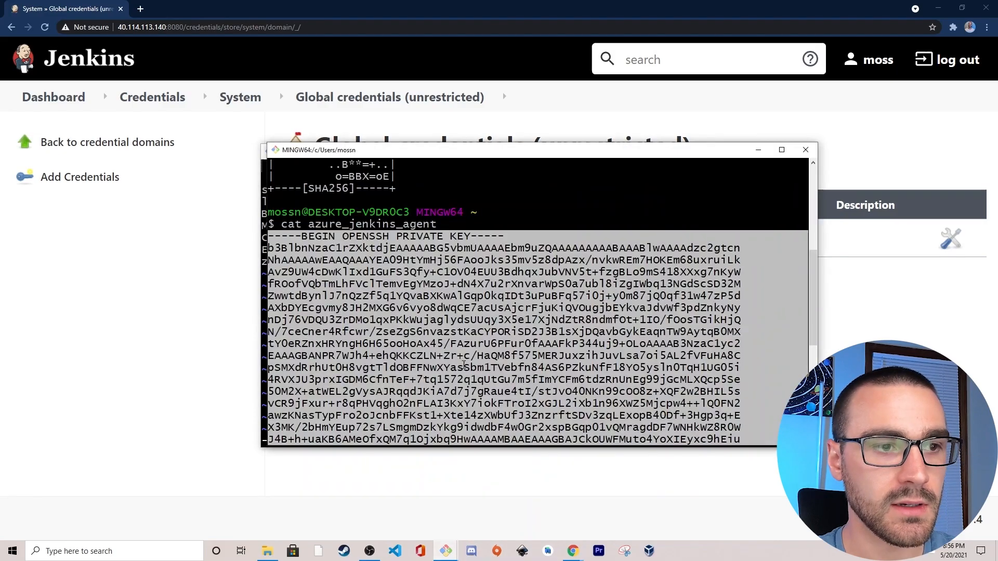
pyautogui.scroll(-3)
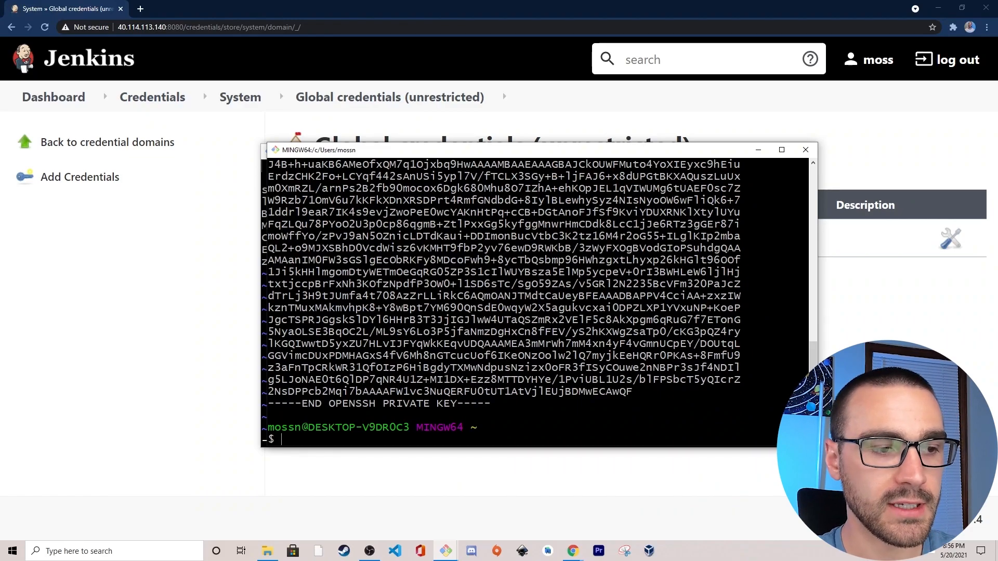
# Cat azure_jenkins_agent.pub, paste the public key into authorized_keys and save with :wq.
pyautogui.write('cat')
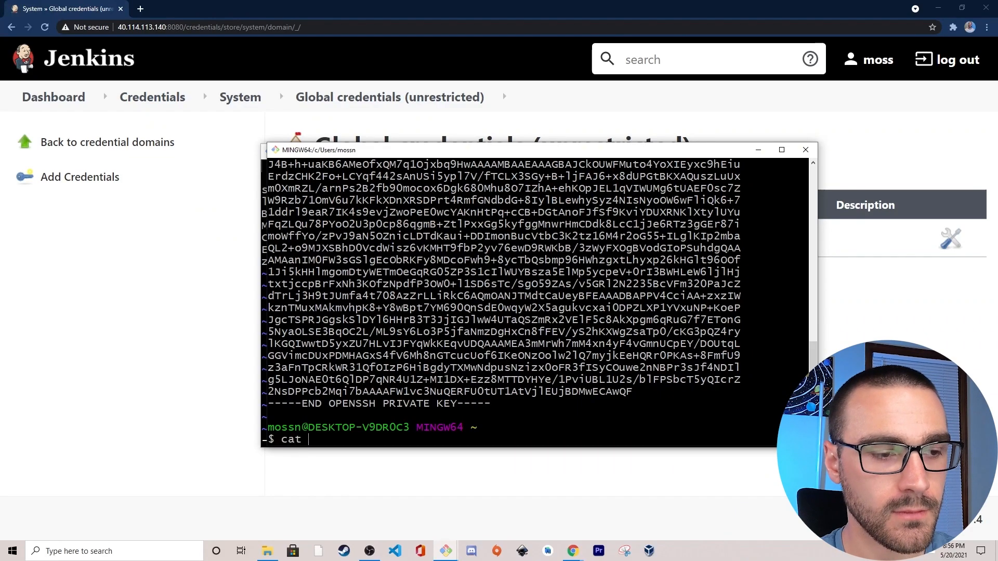
pyautogui.write('azure_')
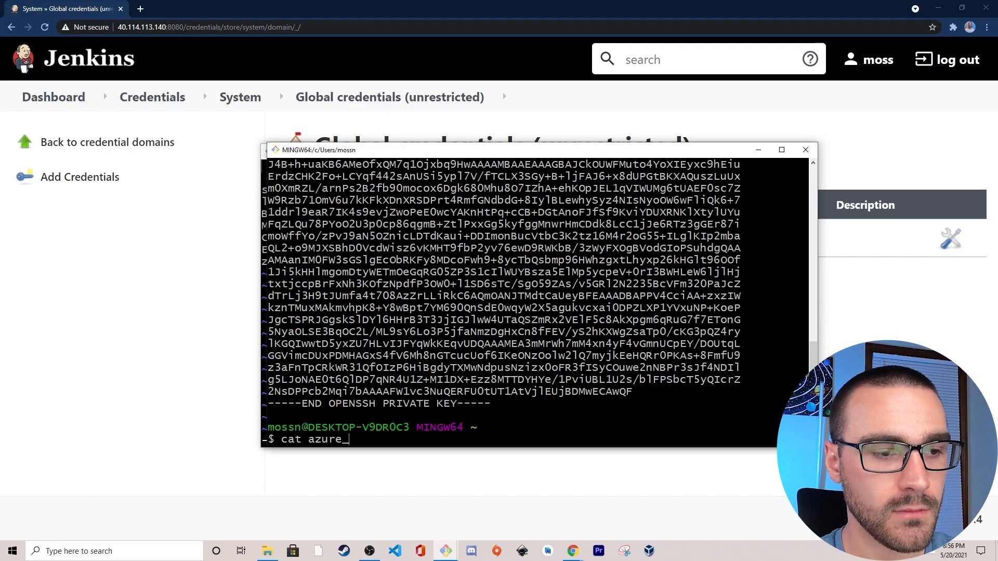
pyautogui.write('jenkins_agent.pub')
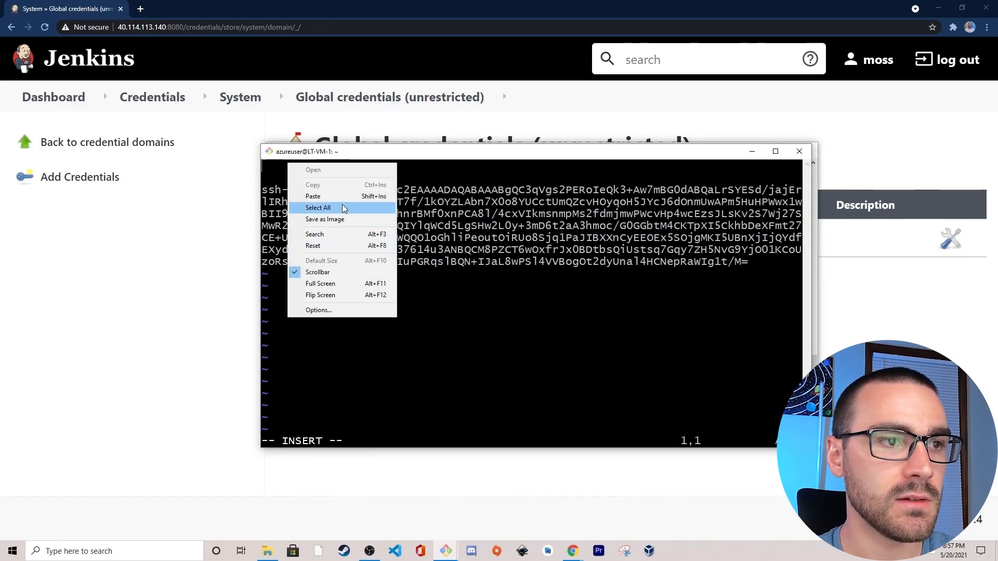
pyautogui.click(313, 196)
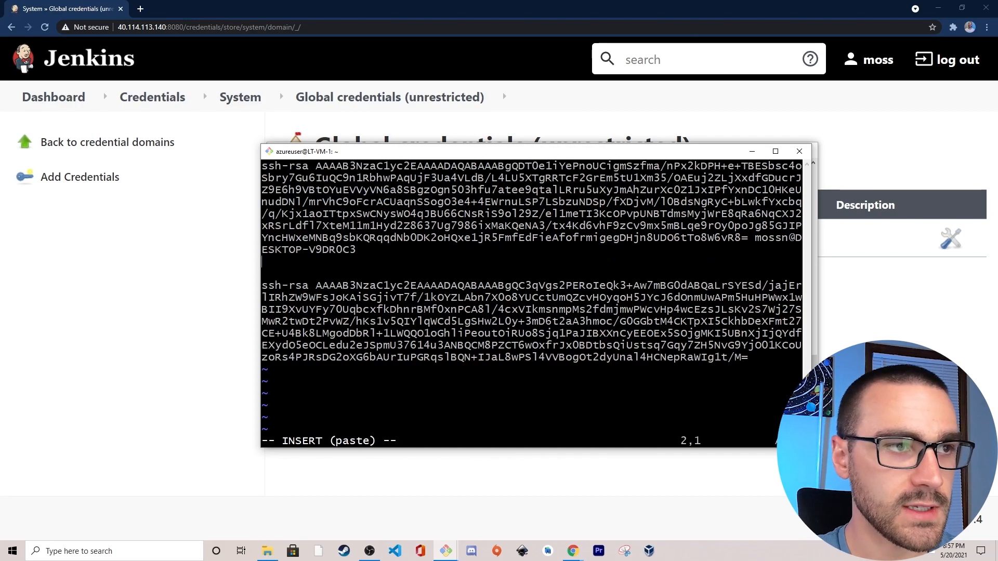
pyautogui.write(':wq')
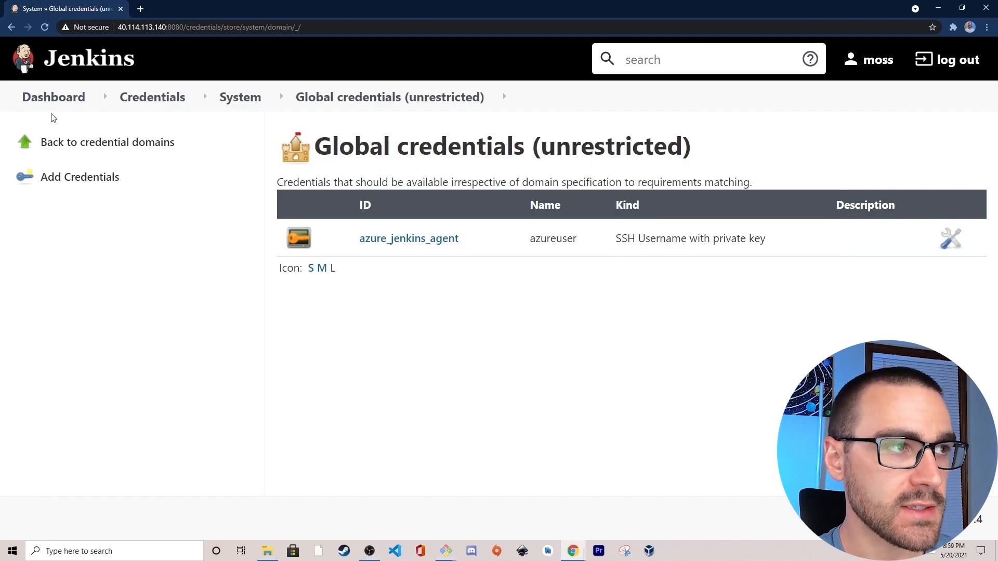
# From the dashboard go through Manage Nodes and Clouds to the New Node form.
pyautogui.click(53, 97)
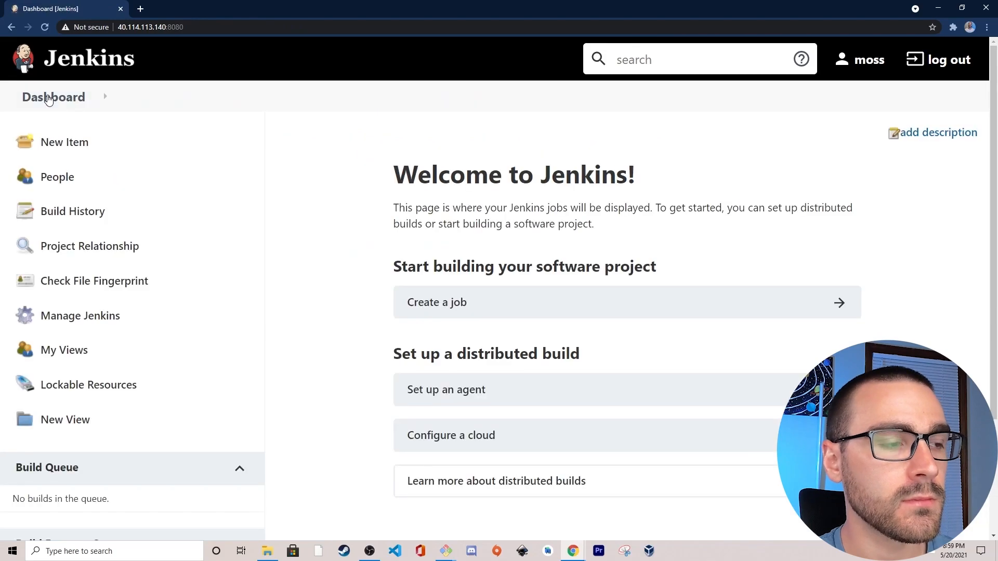
pyautogui.moveTo(80, 316)
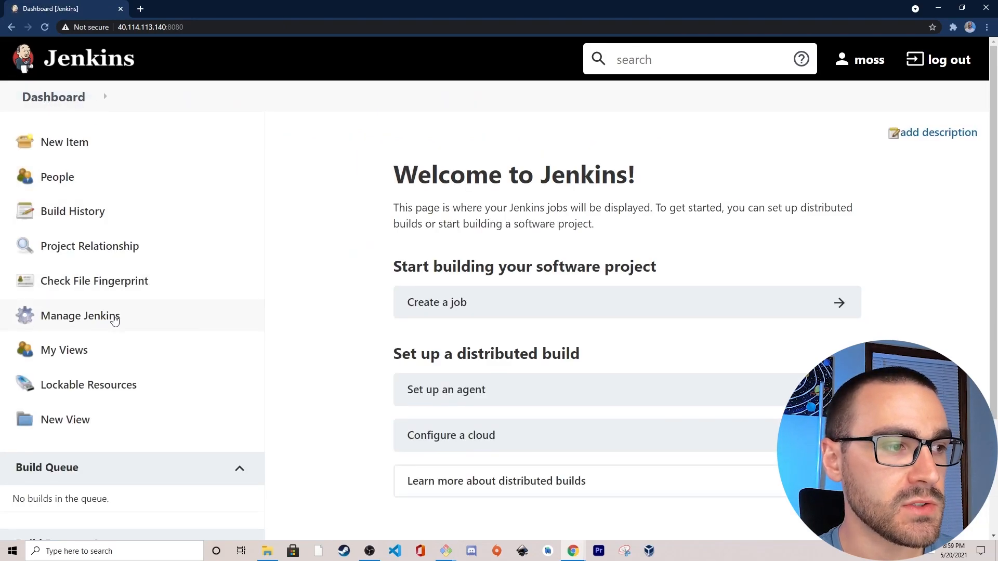
pyautogui.click(80, 316)
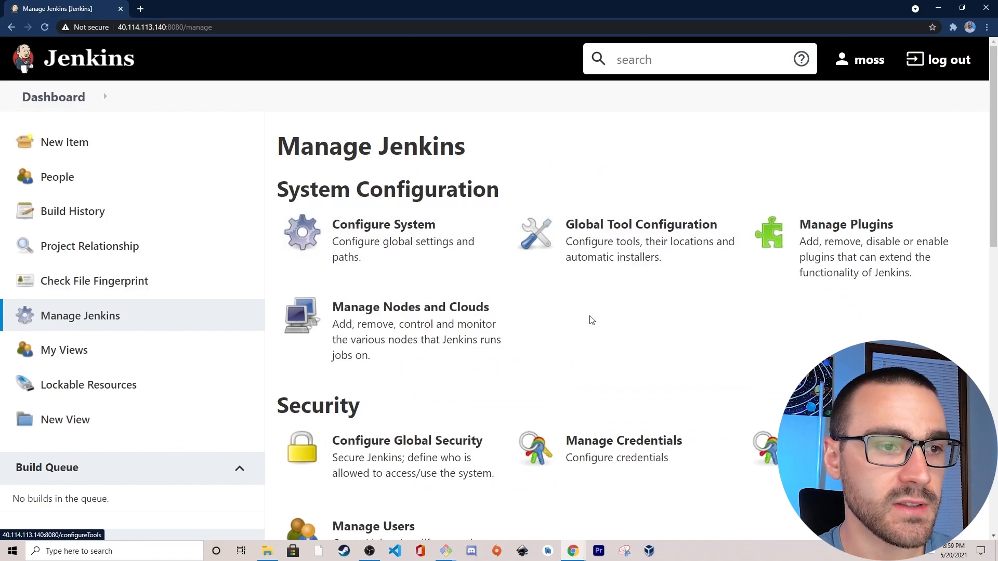
pyautogui.moveTo(345, 333)
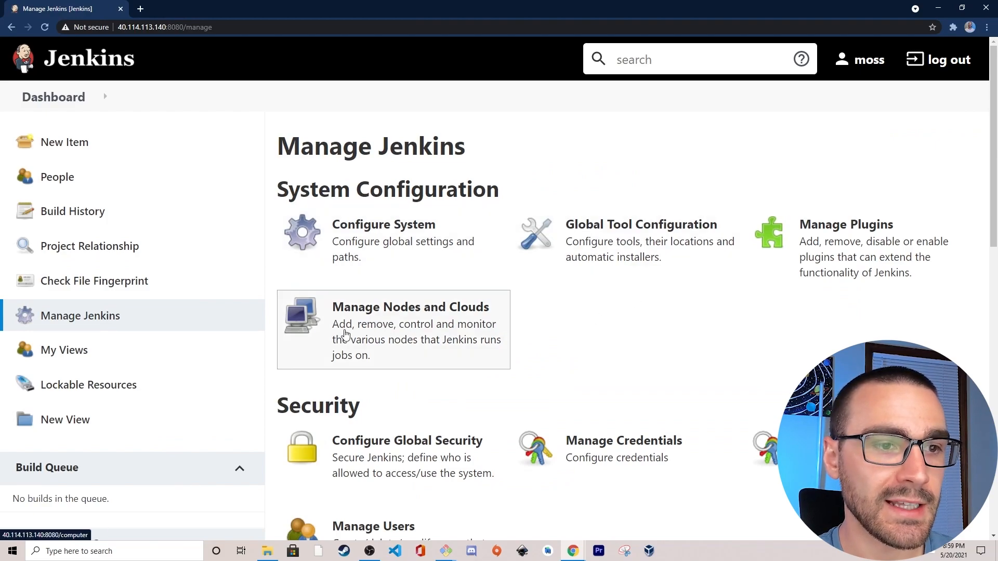
pyautogui.click(411, 307)
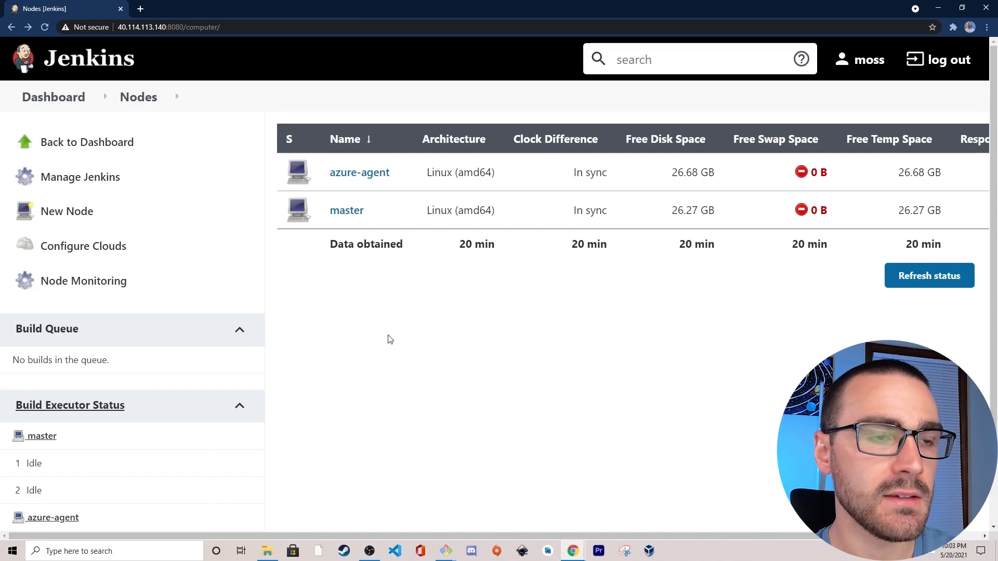
pyautogui.moveTo(375, 349)
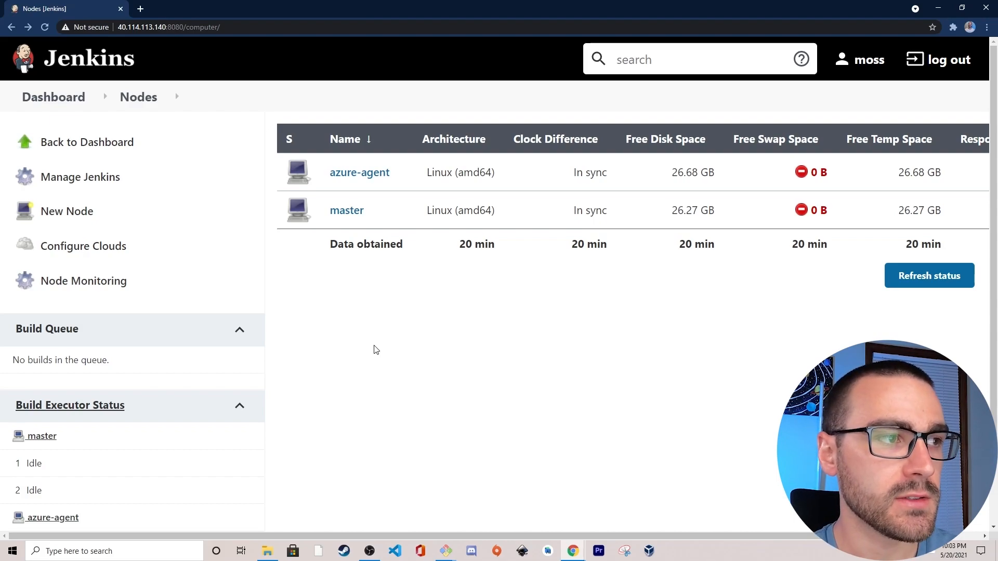
pyautogui.click(66, 211)
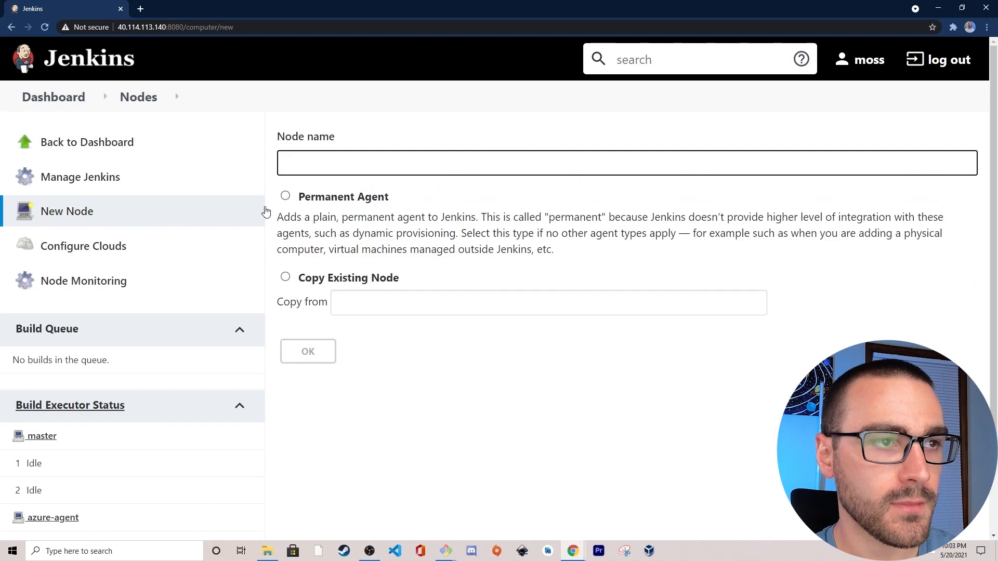
# Create a Permanent Agent node named windows-agent.
pyautogui.write('windows-agent')
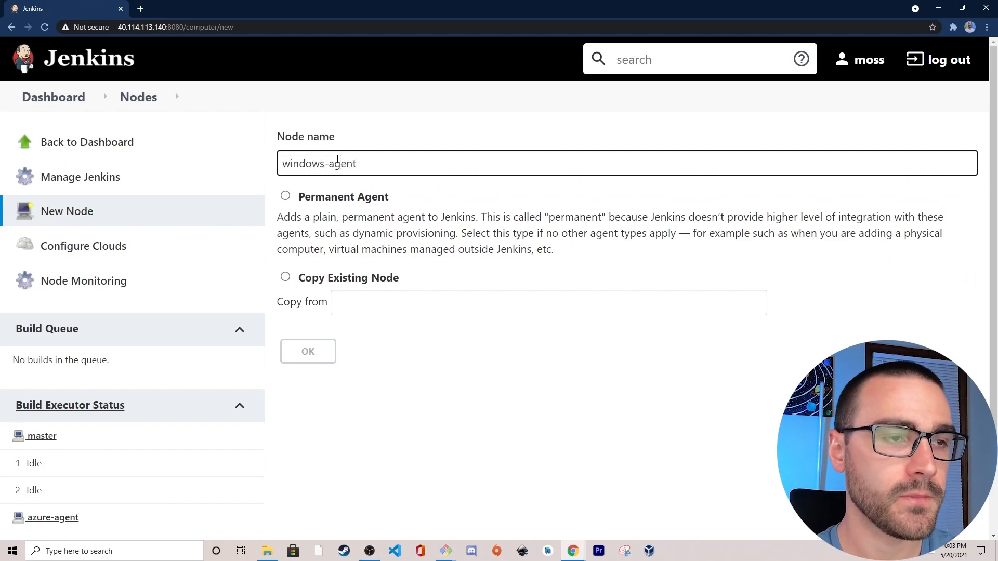
pyautogui.click(285, 195)
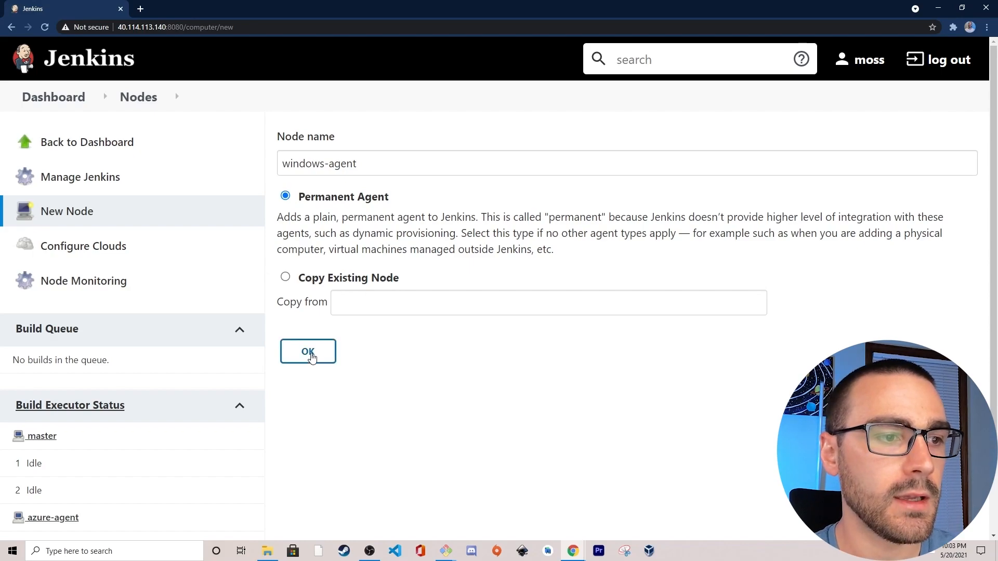
pyautogui.click(308, 352)
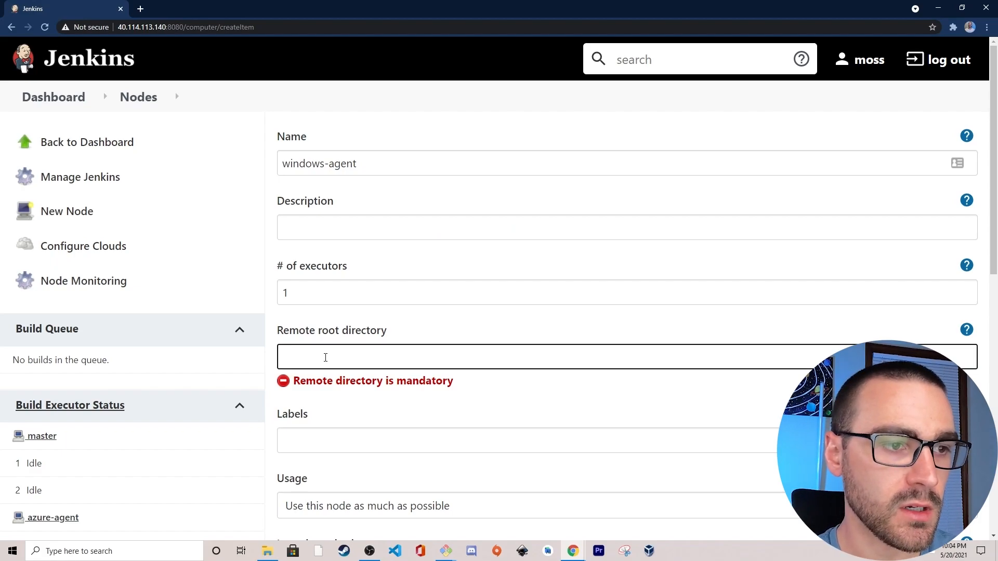
# Set remote root directory jenkins-agent-data/ and label windows, keeping the launch-by-connecting-to-master method.
pyautogui.write('jenkins-agent-data/')
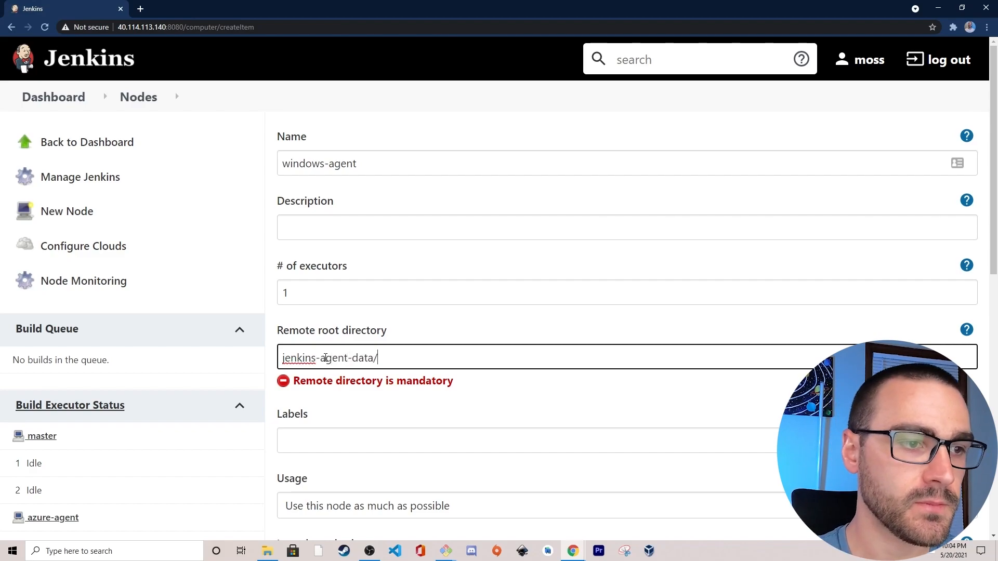
pyautogui.scroll(-3)
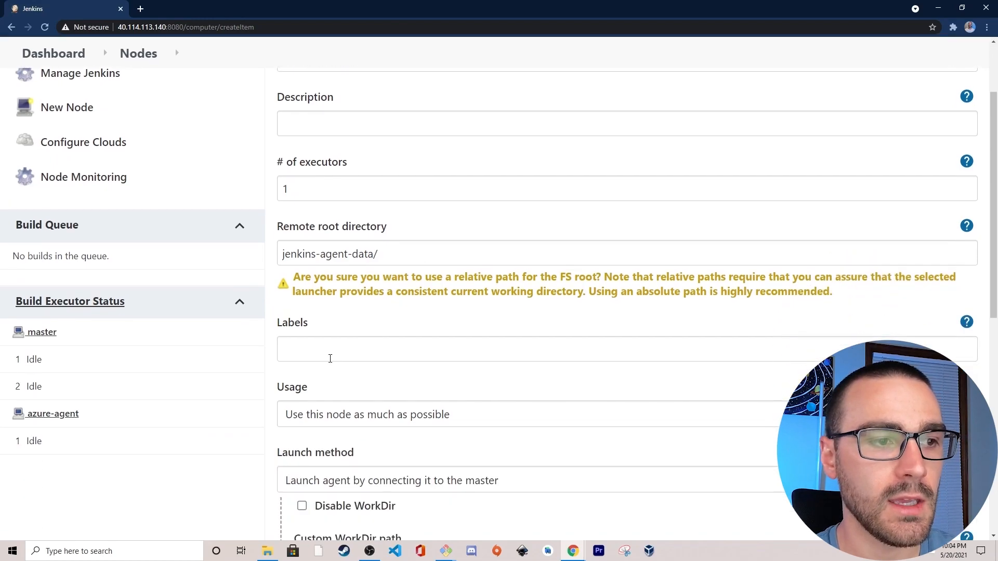
pyautogui.write('windo')
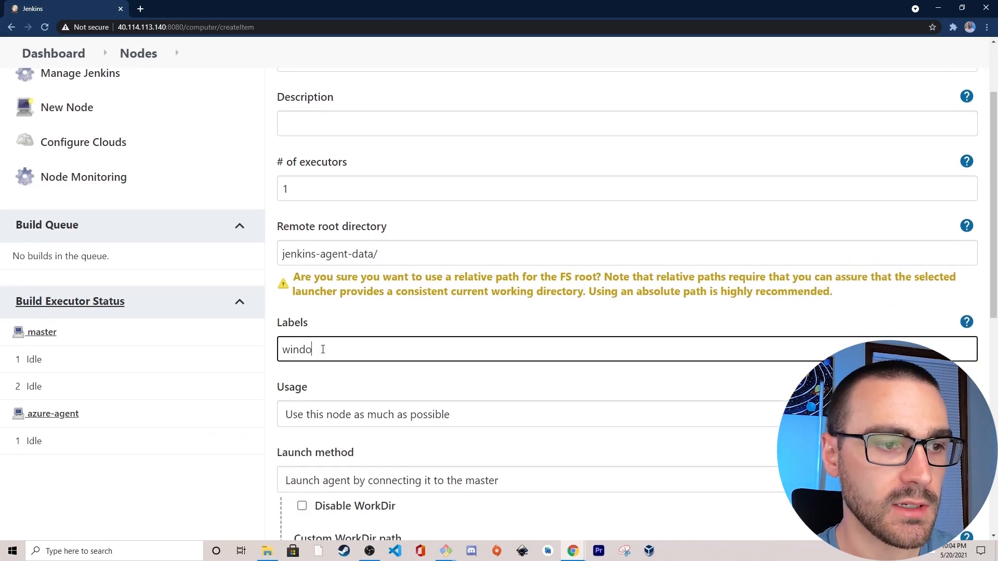
pyautogui.write('ws')
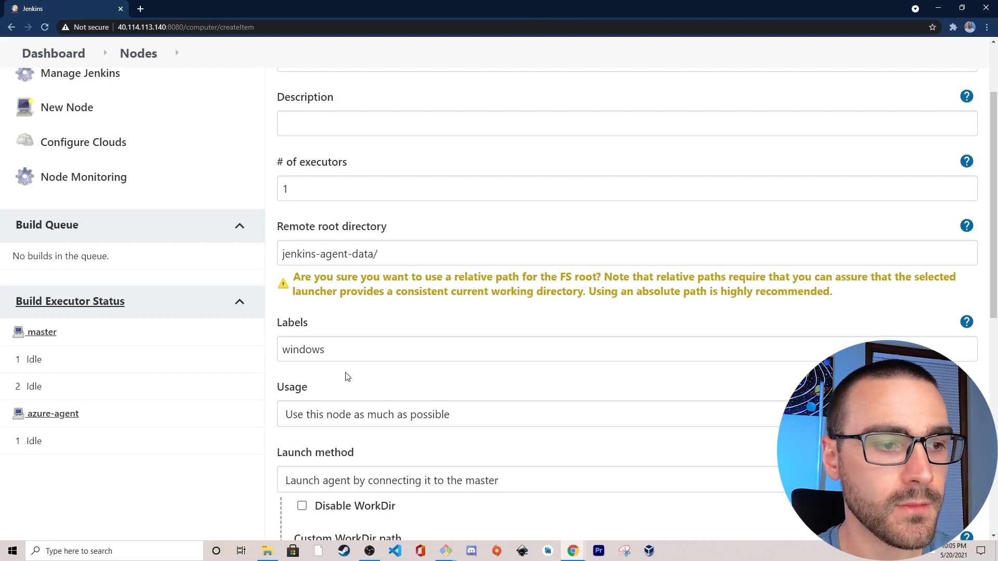
pyautogui.scroll(-3)
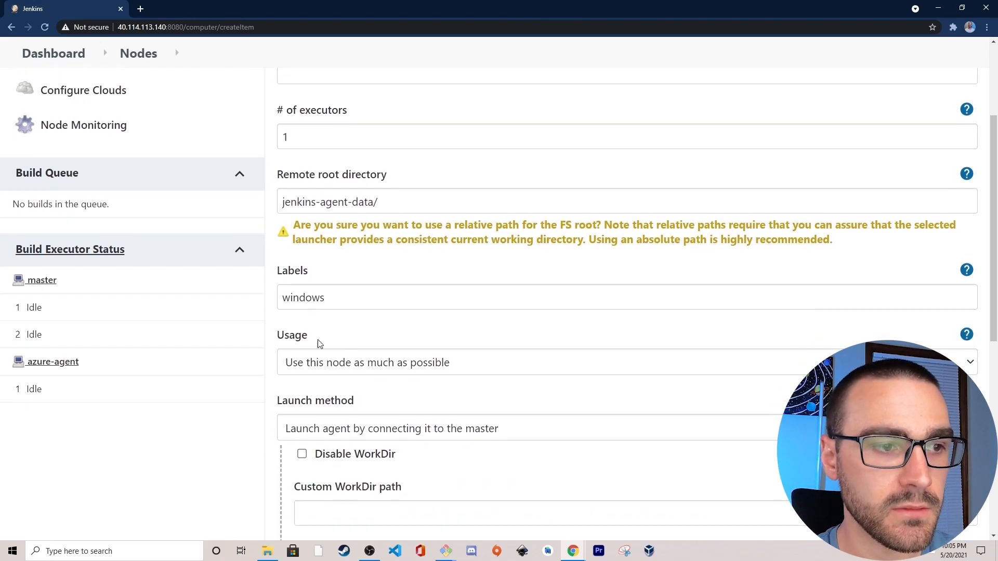
pyautogui.scroll(-3)
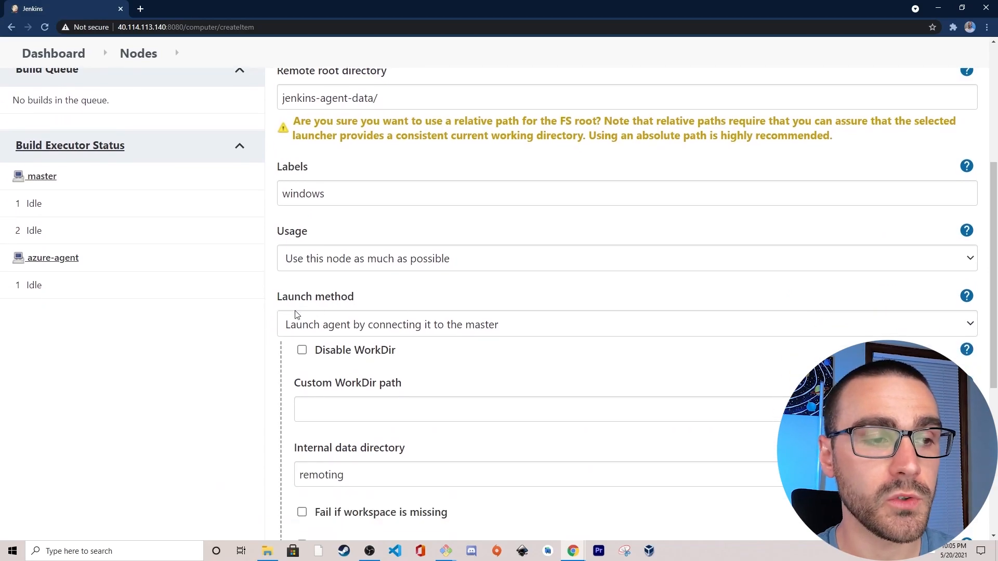
pyautogui.scroll(-3)
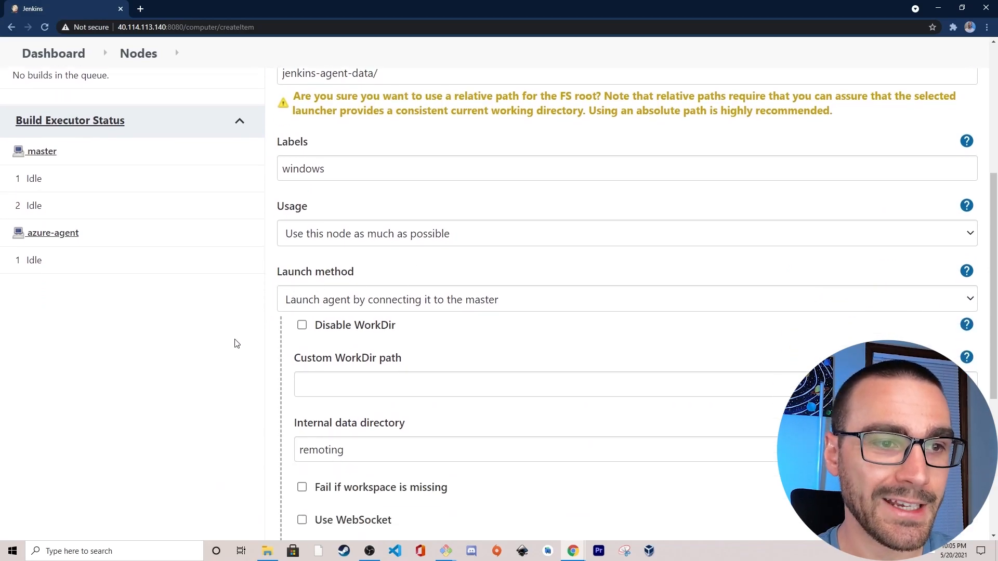
pyautogui.scroll(-3)
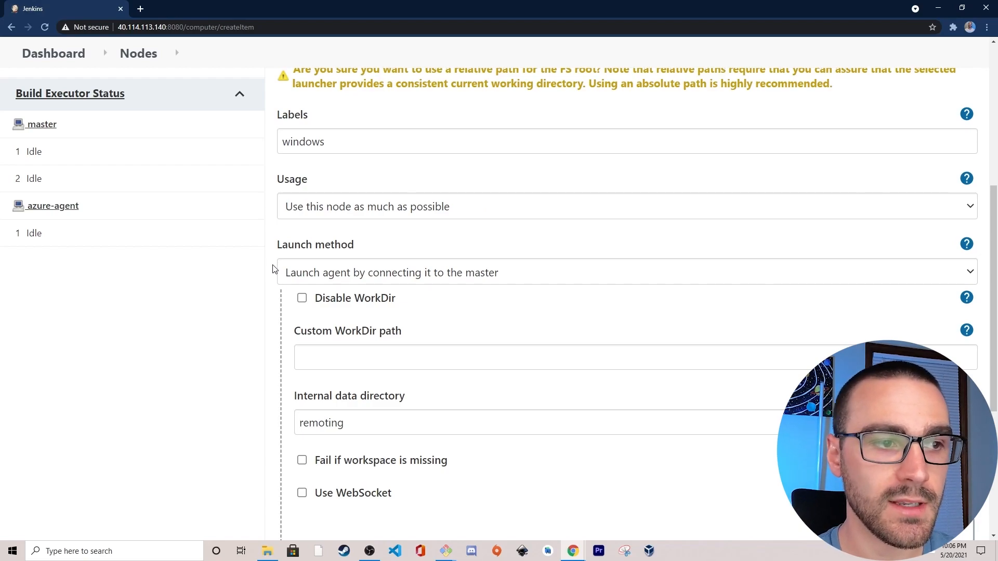
pyautogui.scroll(-3)
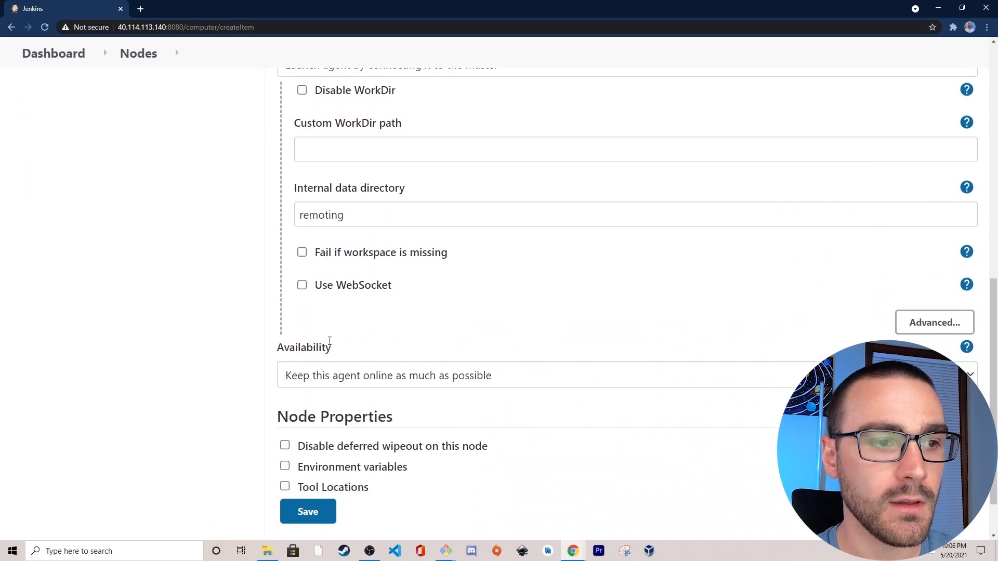
pyautogui.moveTo(284, 368)
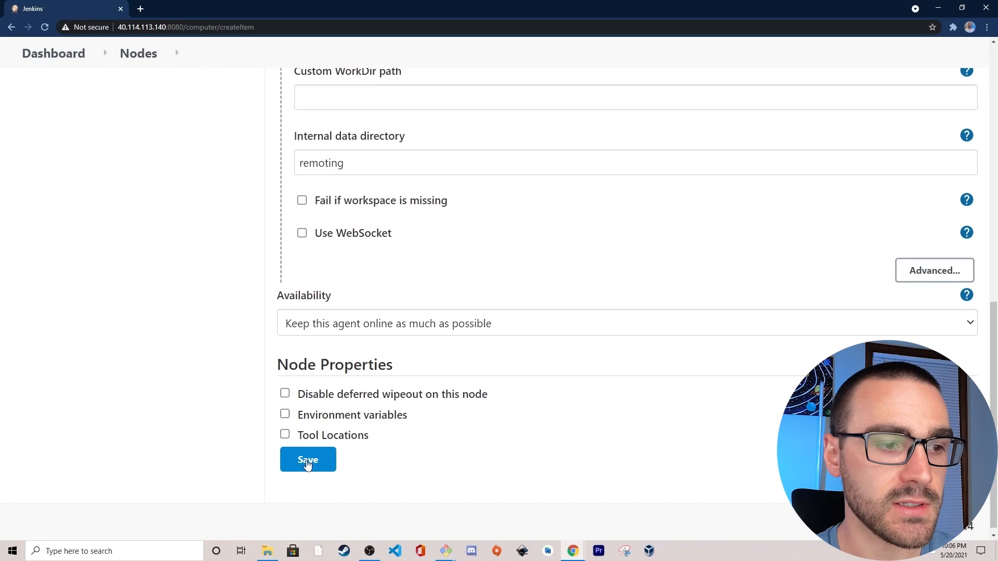
# Save the windows-agent node and view its status page.
pyautogui.click(308, 459)
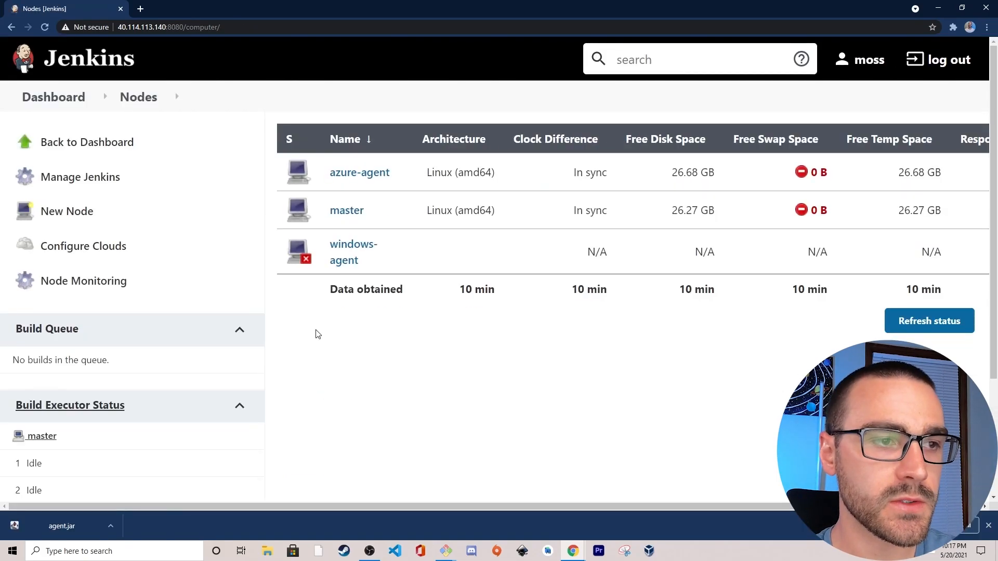
pyautogui.moveTo(313, 255)
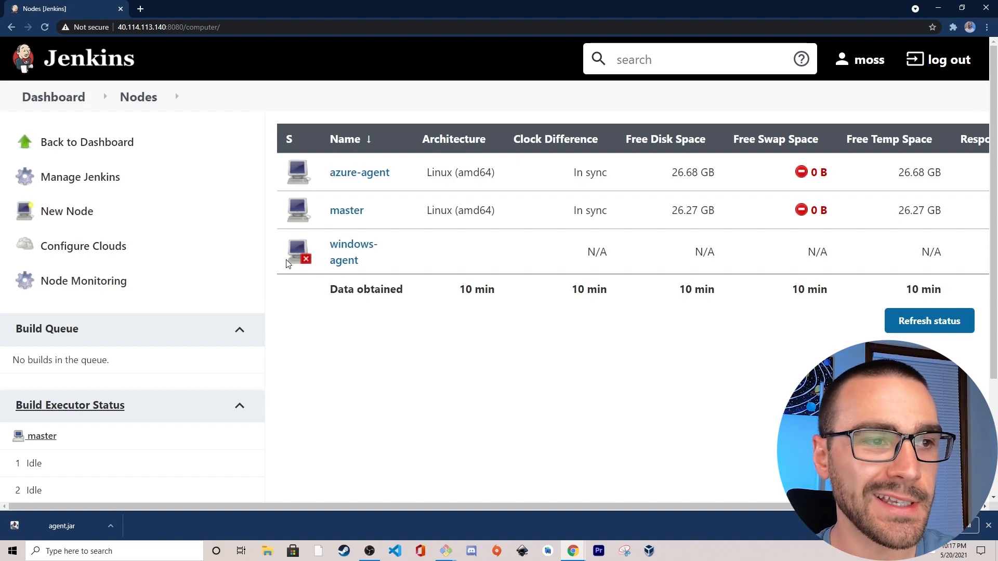
pyautogui.moveTo(367, 302)
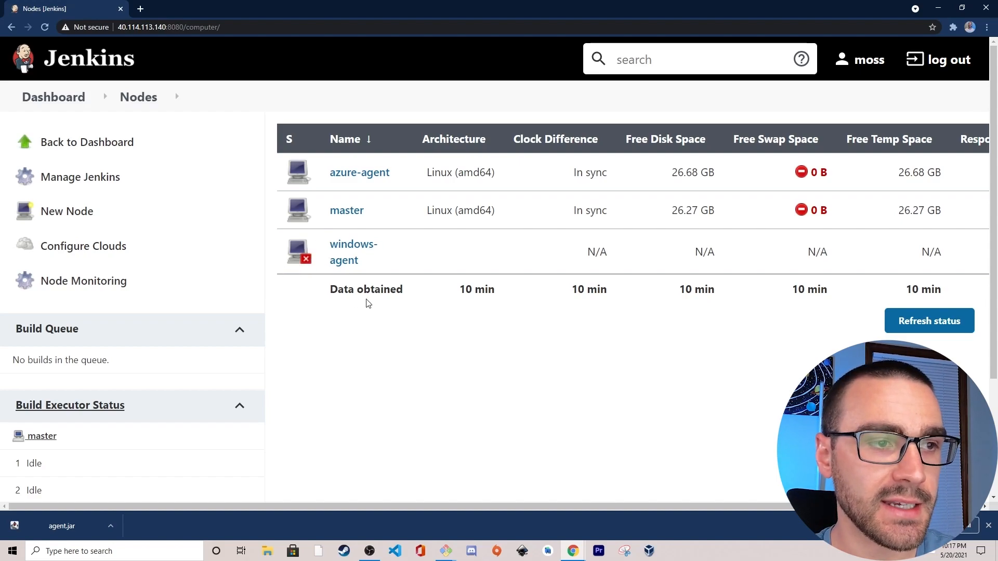
pyautogui.click(353, 243)
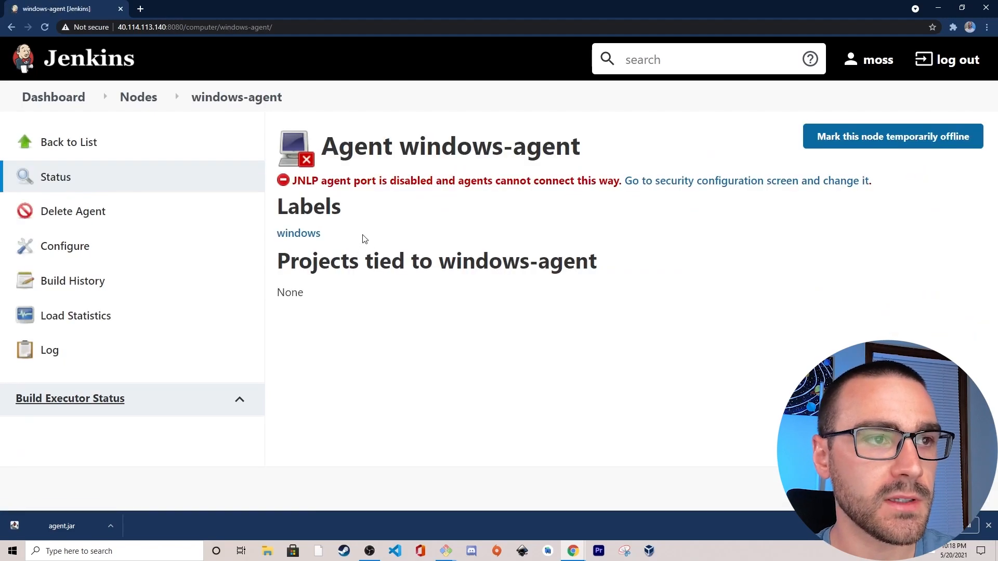
pyautogui.moveTo(294, 185)
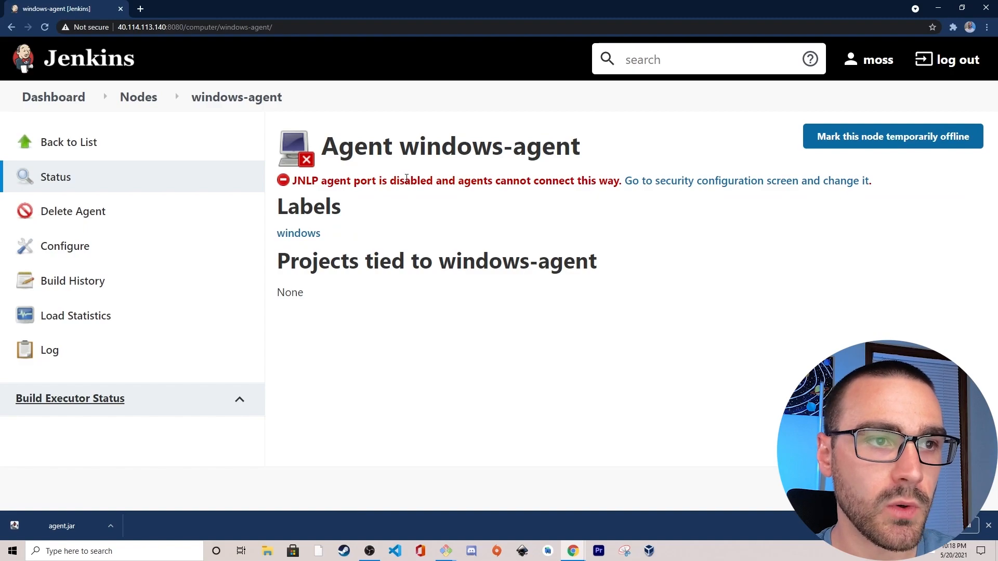
# Read the disabled inbound agent port warning and follow its link to the security settings.
pyautogui.moveTo(462, 180); pyautogui.dragTo(579, 180)
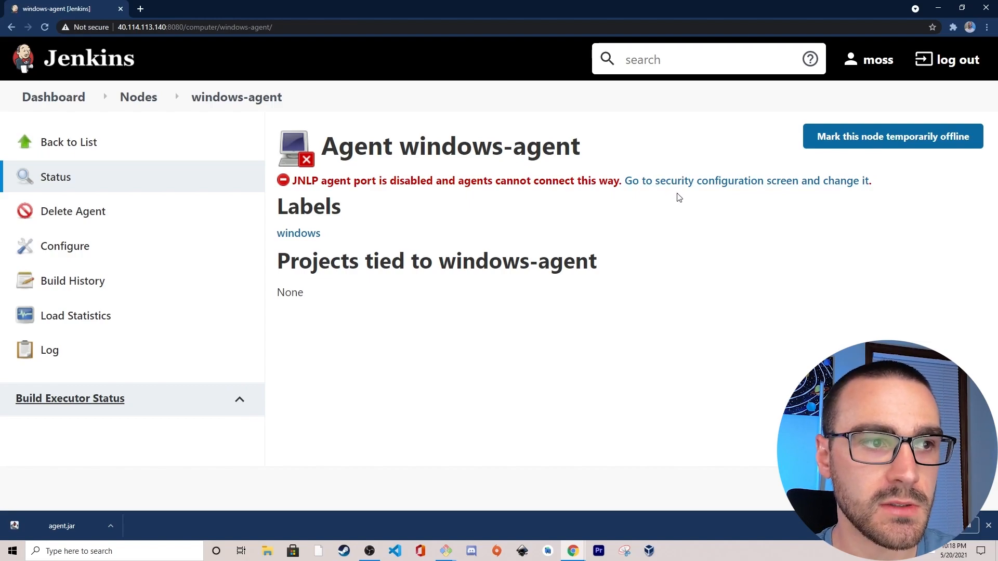
pyautogui.doubleClick(299, 180)
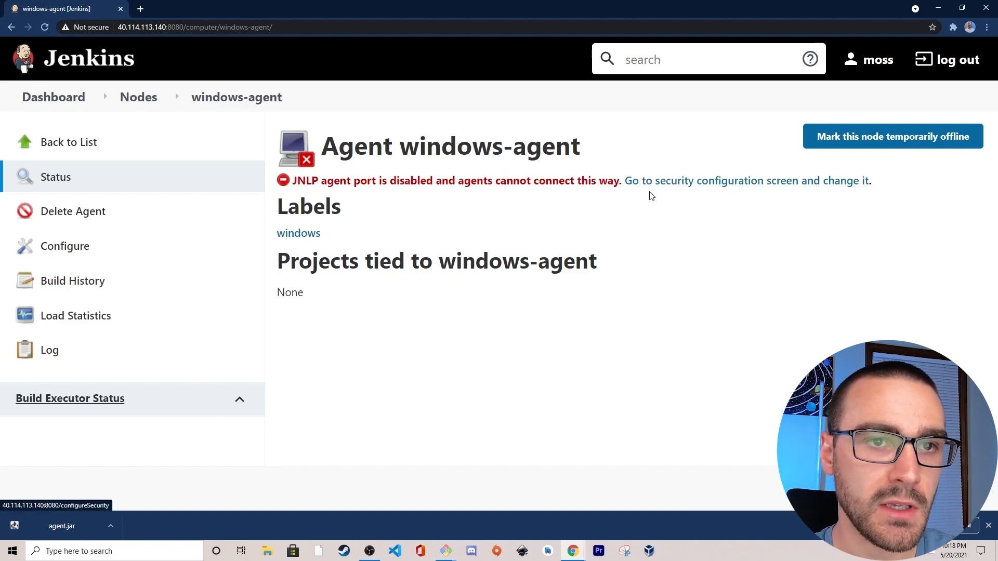
pyautogui.click(746, 181)
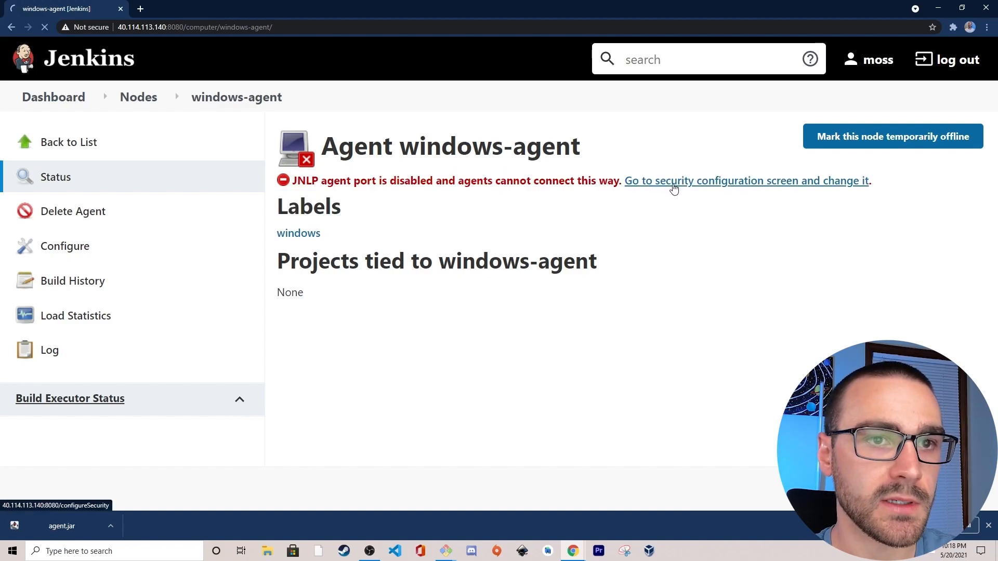
pyautogui.click(746, 179)
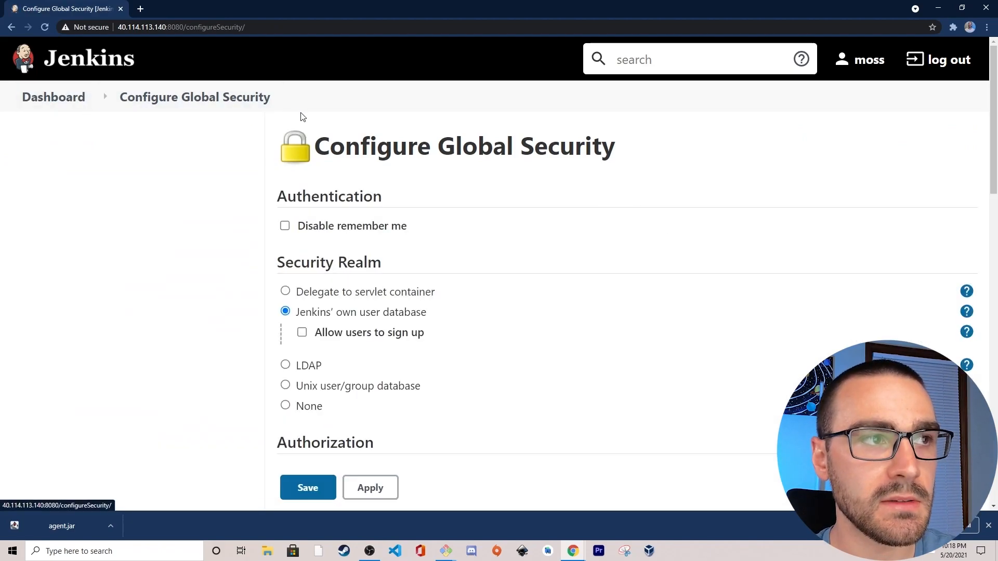
pyautogui.moveTo(227, 208)
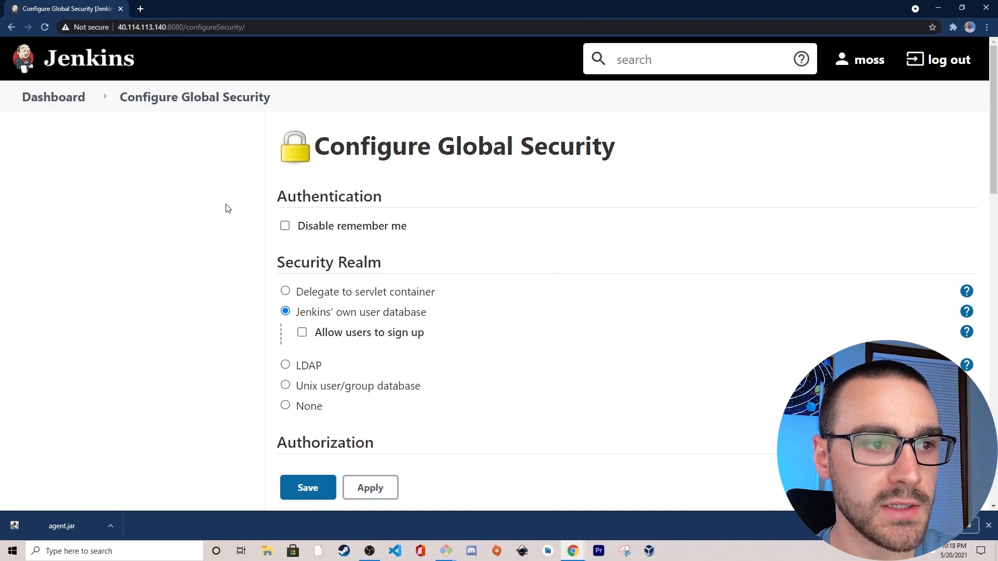
# Set the inbound agents TCP port to Fixed 36000 and save the security settings.
pyautogui.scroll(-3)
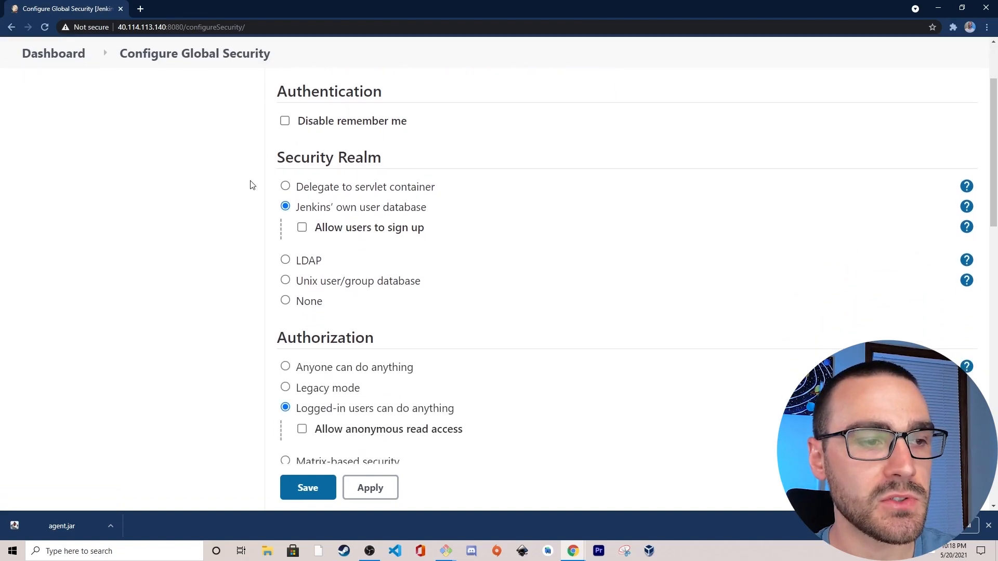
pyautogui.scroll(-3)
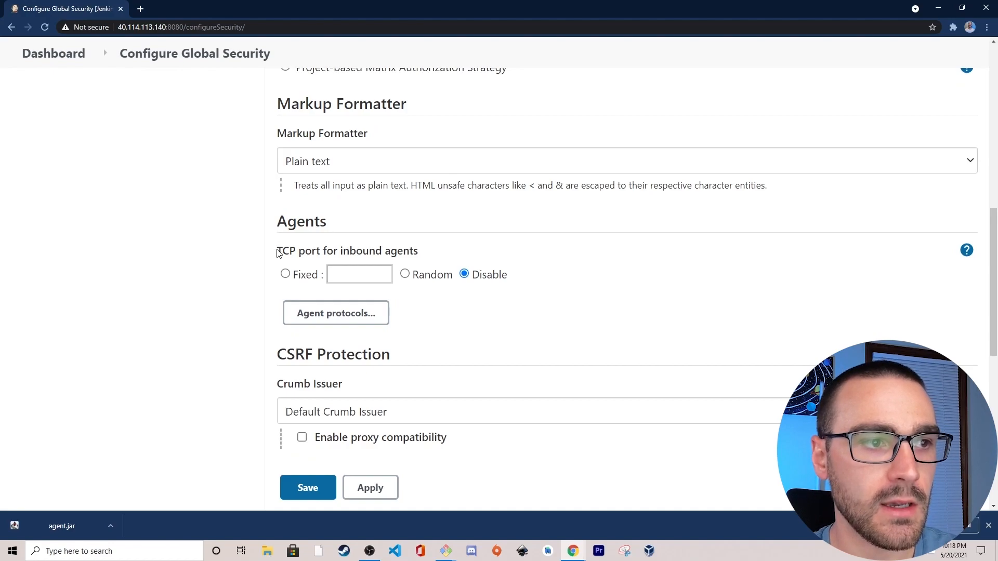
pyautogui.doubleClick(347, 251)
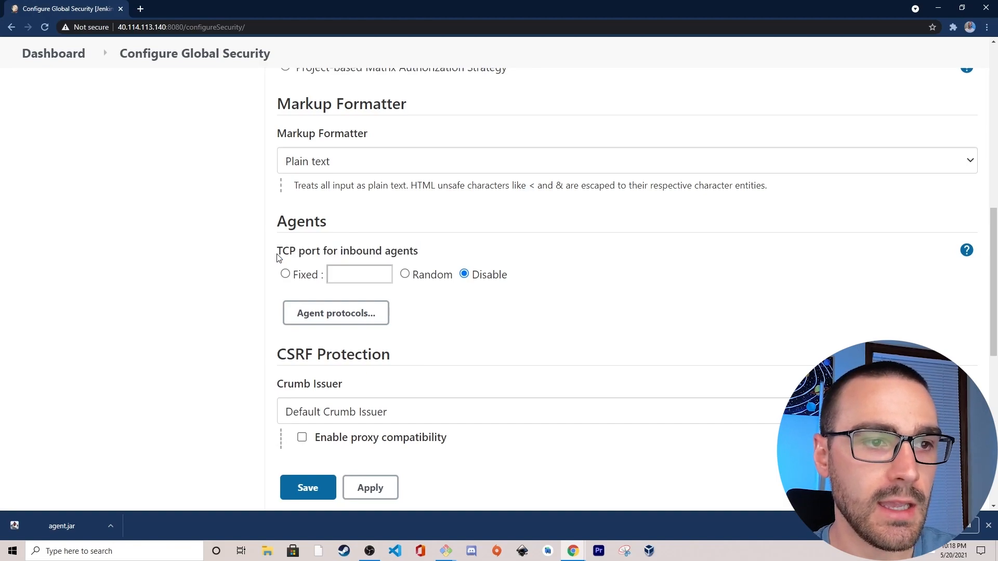
pyautogui.moveTo(285, 278)
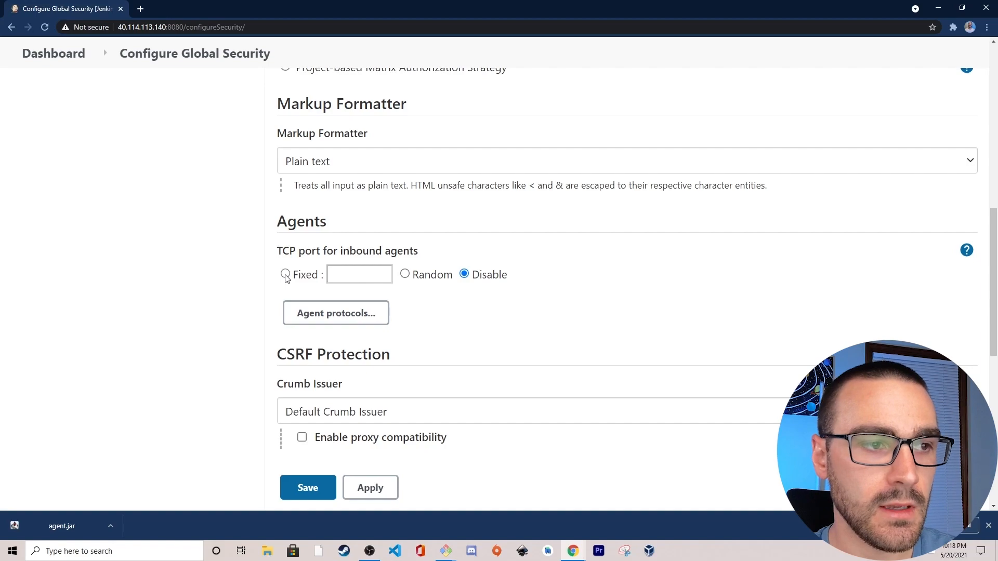
pyautogui.click(285, 275)
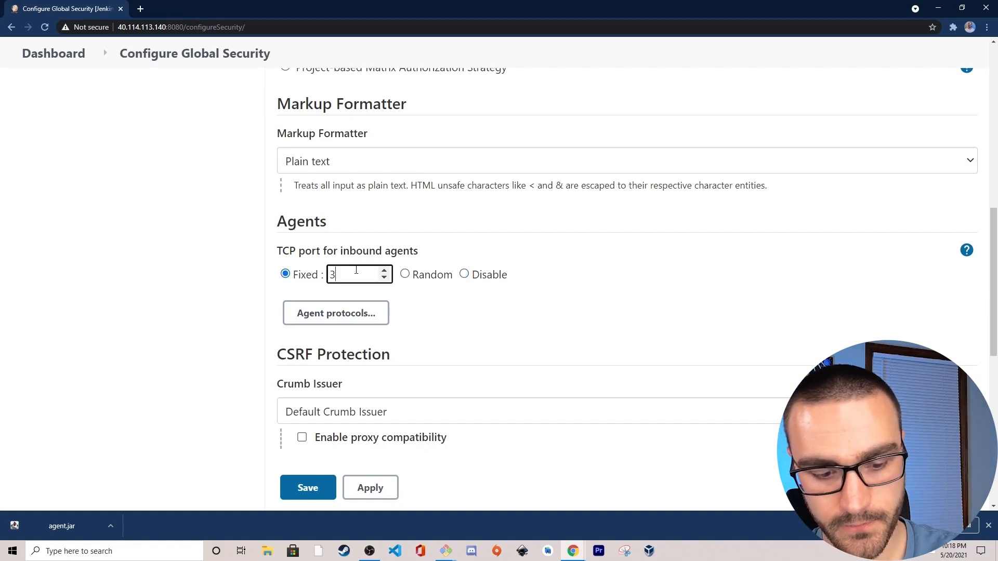
pyautogui.write('6000')
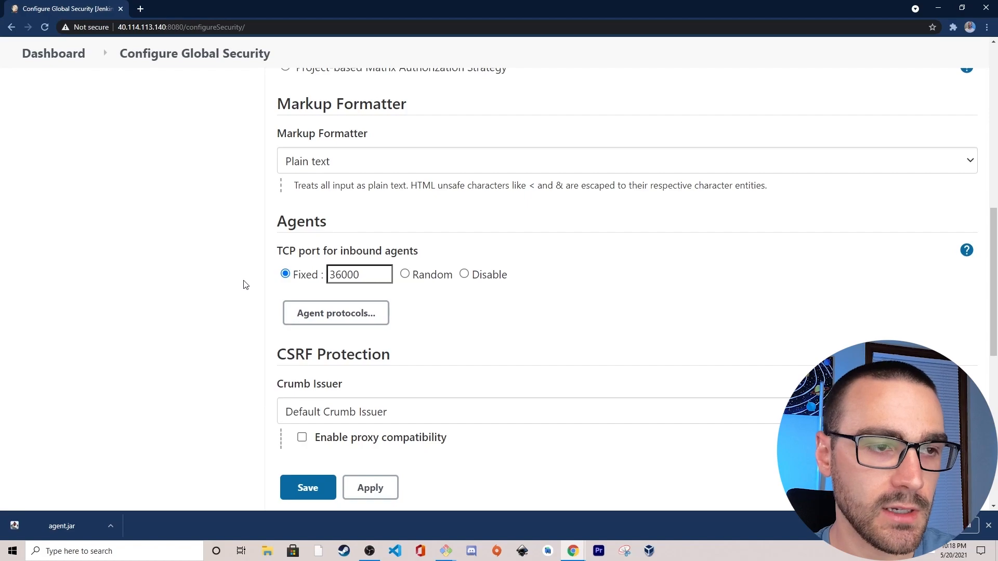
pyautogui.moveTo(240, 279)
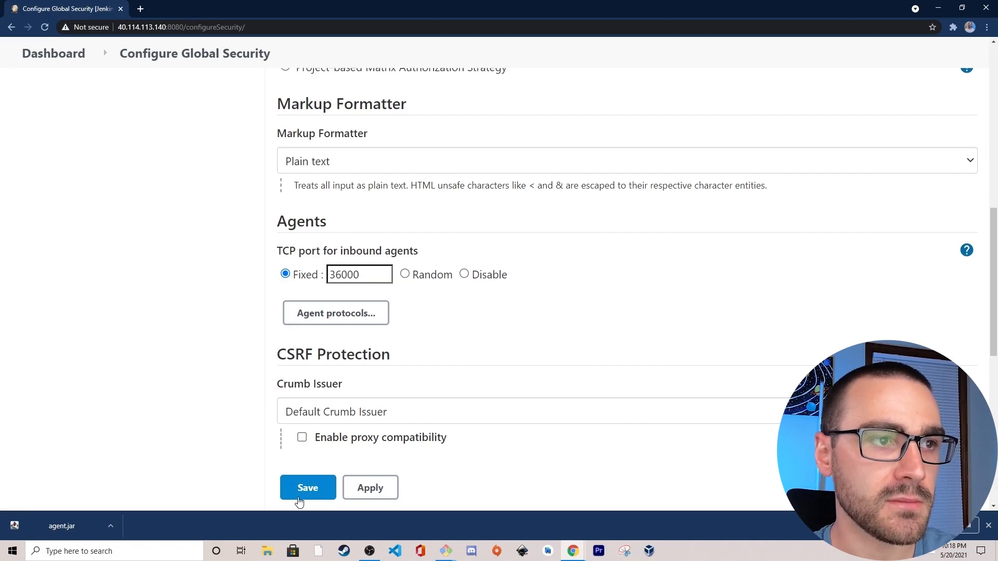
pyautogui.click(308, 487)
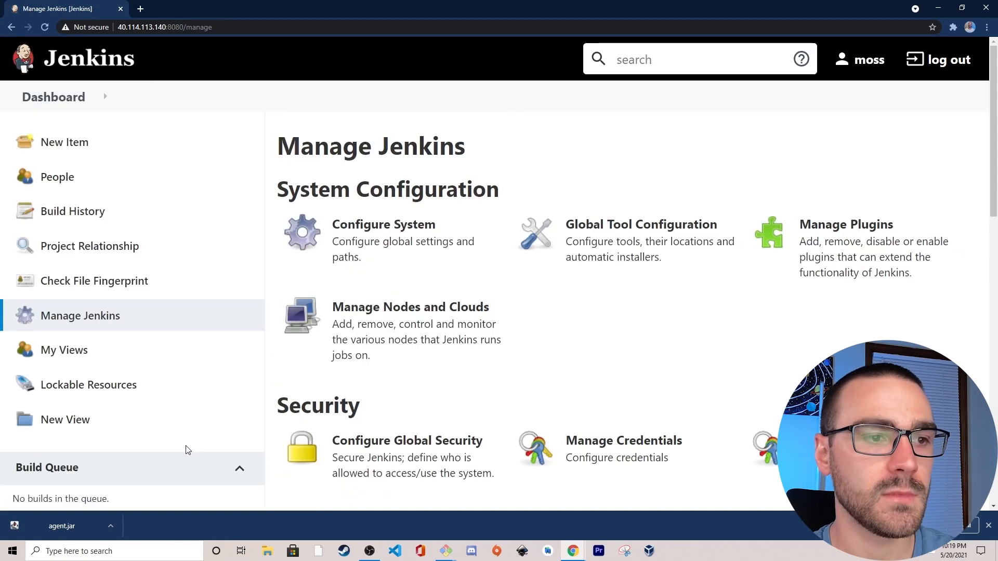
# View the windows-agent node page and its java connection command lines with the secret.
pyautogui.click(409, 306)
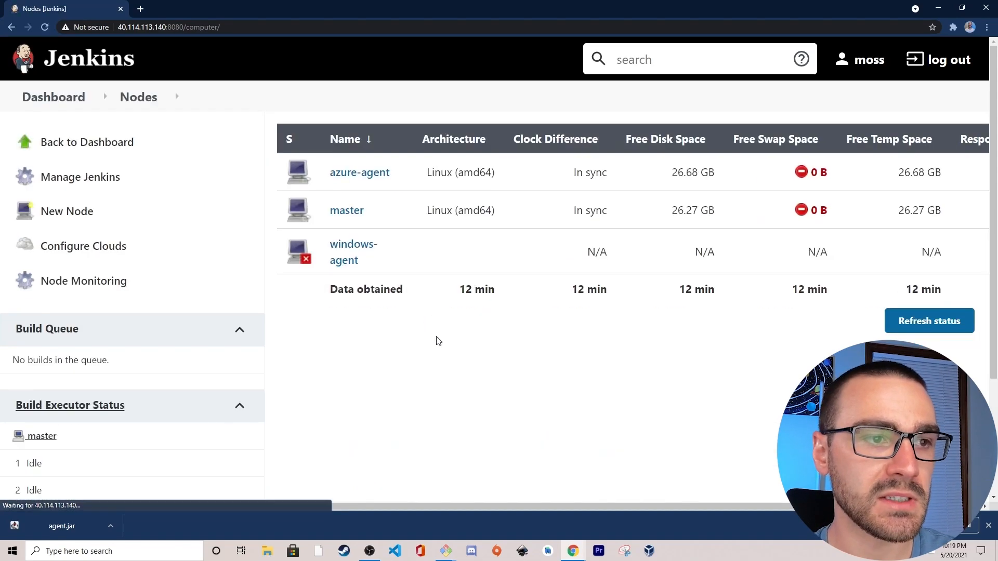
pyautogui.click(352, 251)
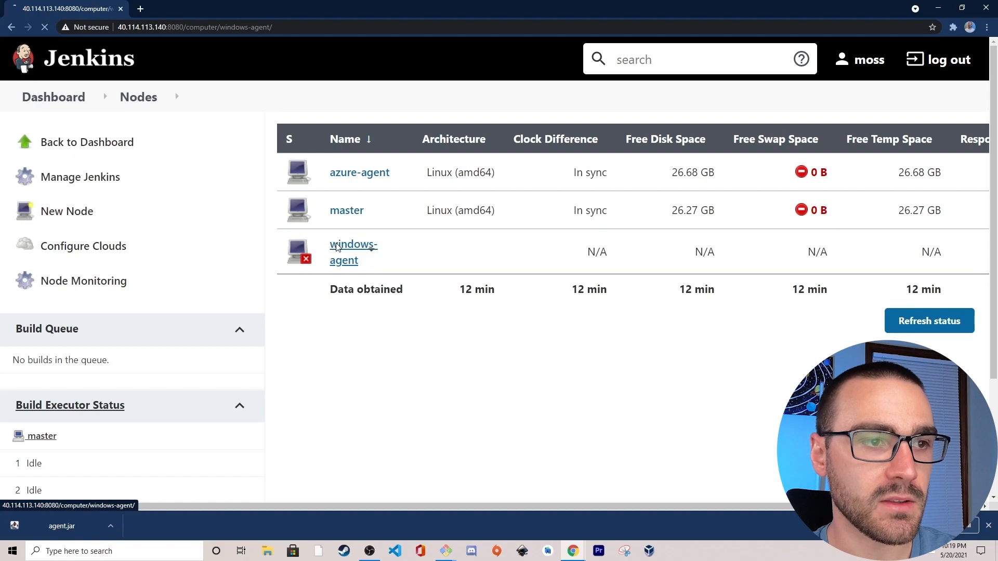
pyautogui.click(353, 244)
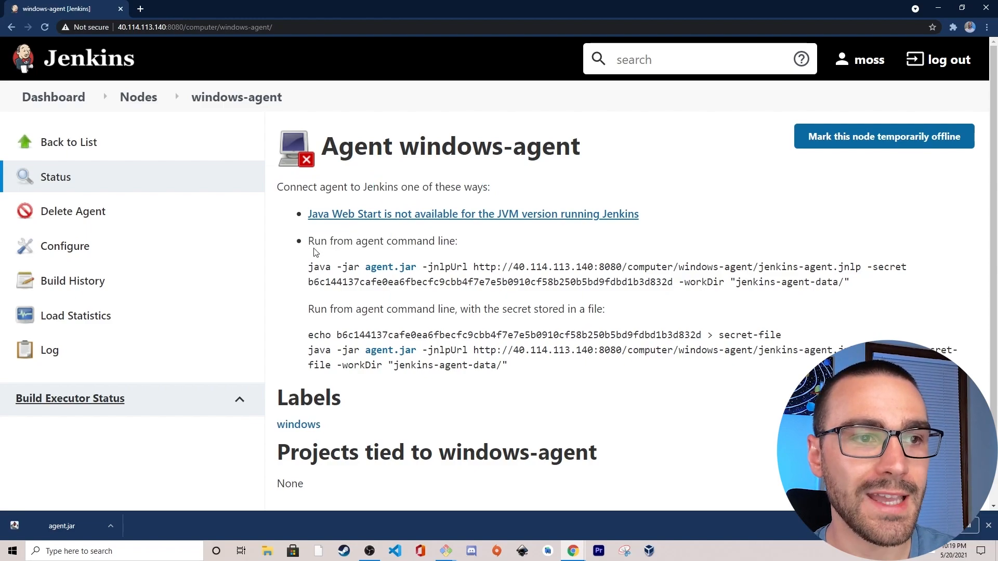
pyautogui.moveTo(307, 267); pyautogui.dragTo(667, 282)
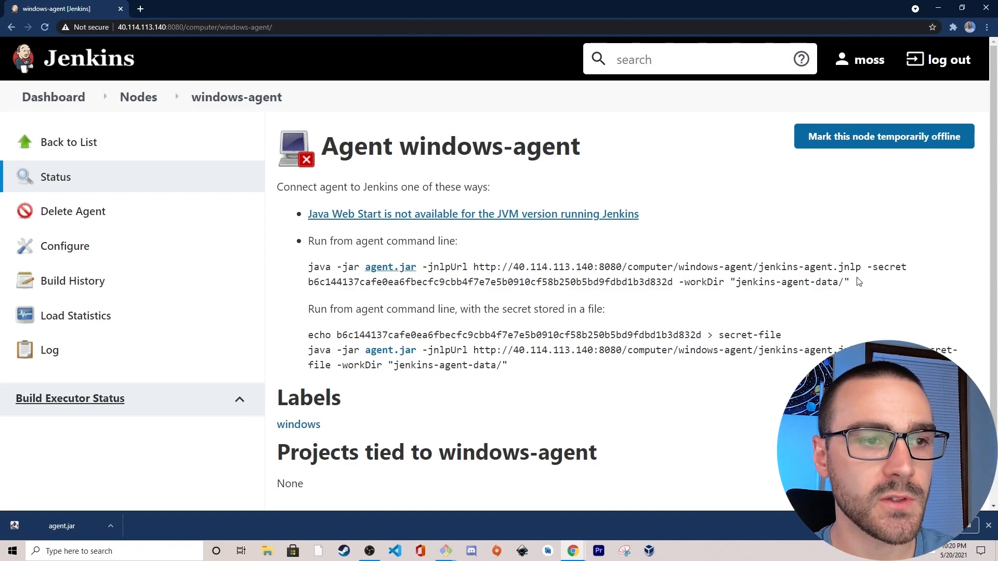
pyautogui.moveTo(308, 267); pyautogui.dragTo(850, 282)
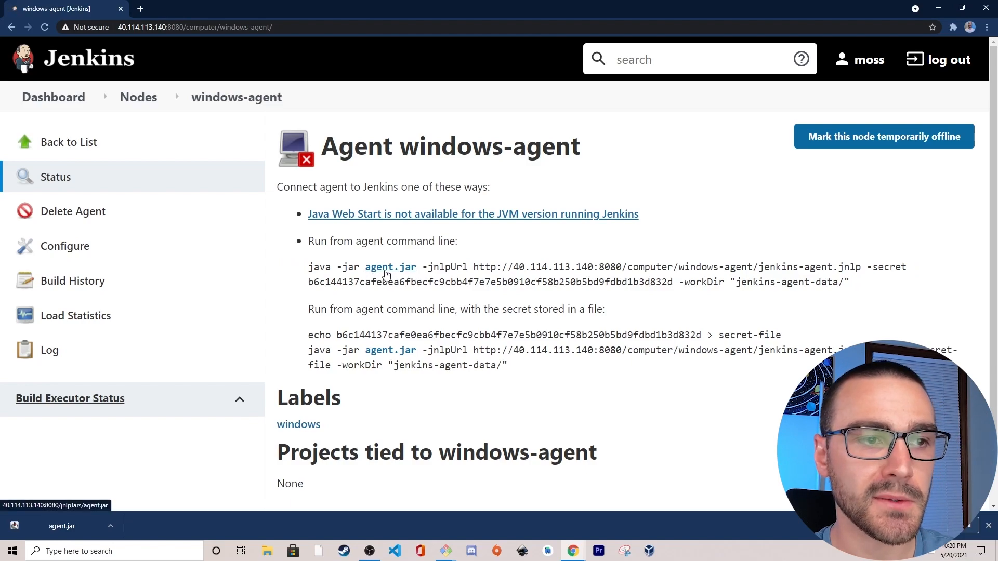
# Download agent.jar from the node page.
pyautogui.click(390, 267)
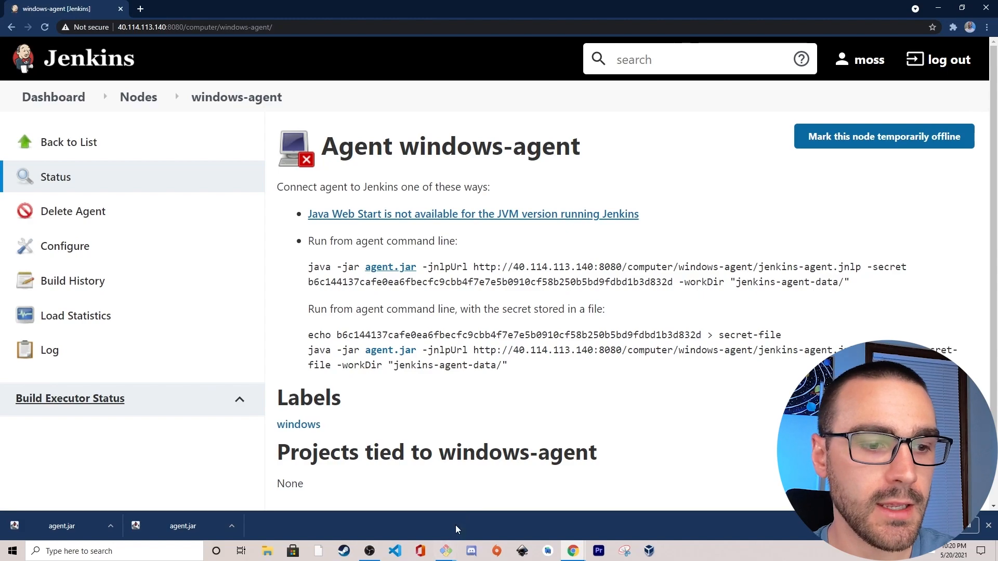
pyautogui.rightClick(444, 551)
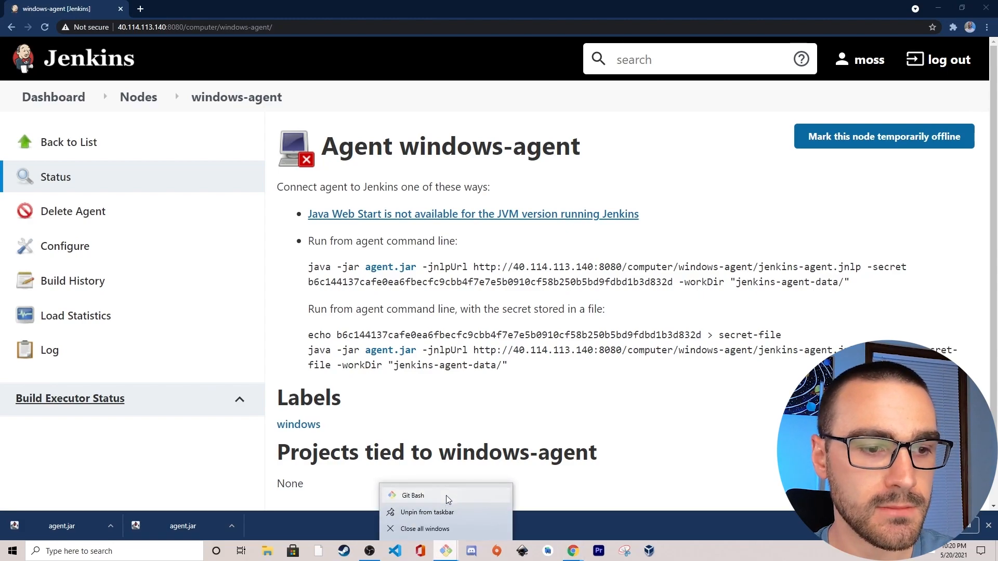
# In a new Git Bash window, cd to Downloads to run the agent.jar connection command.
pyautogui.click(413, 495)
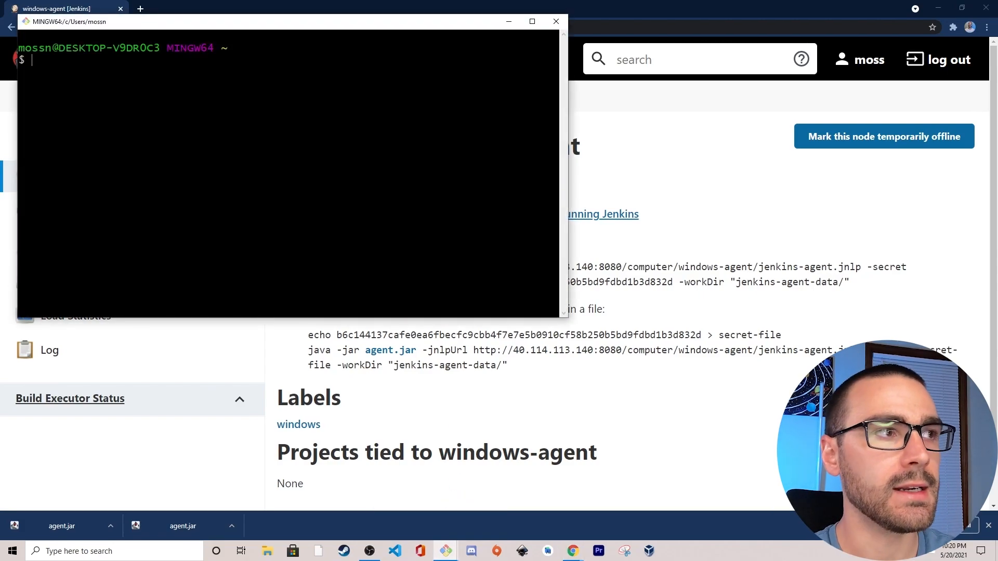
pyautogui.write('cd')
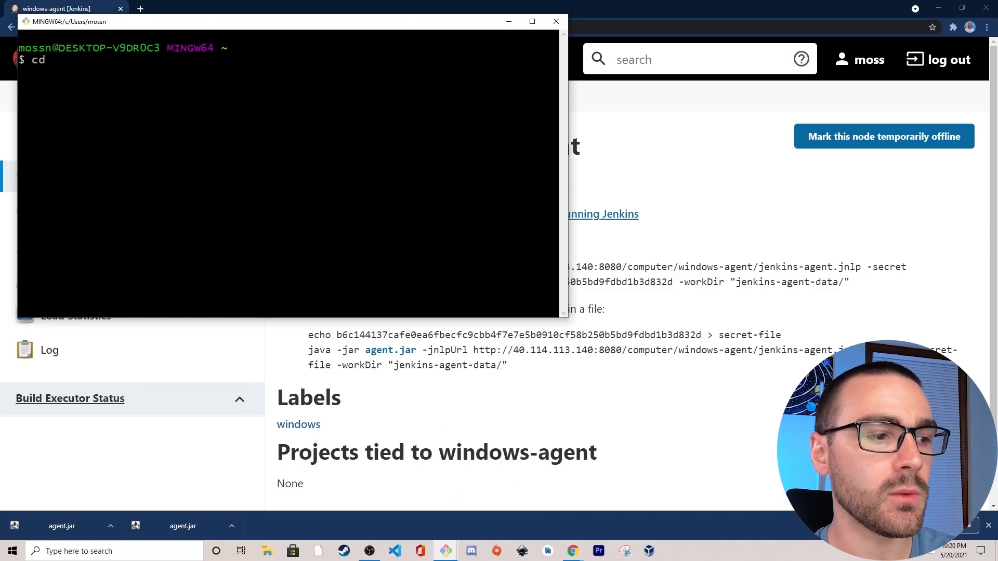
pyautogui.write('Do')
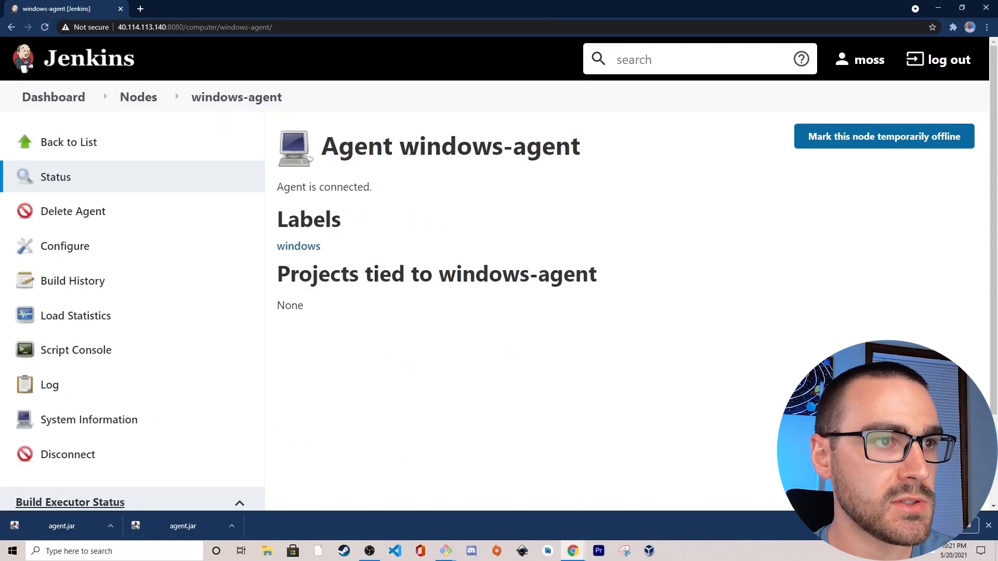
pyautogui.moveTo(419, 195)
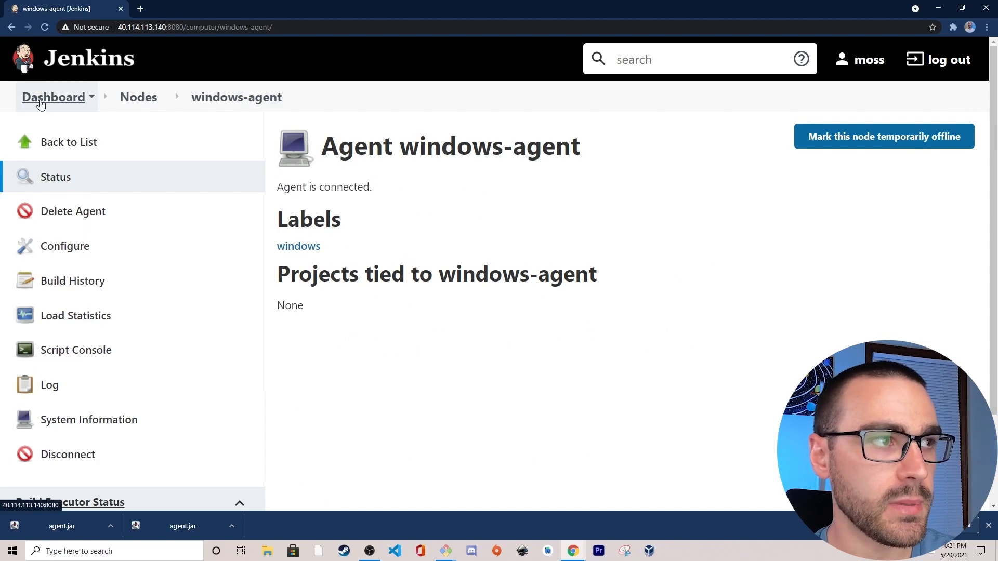
# From the dashboard, start a new item named test-windows-agent.
pyautogui.click(53, 97)
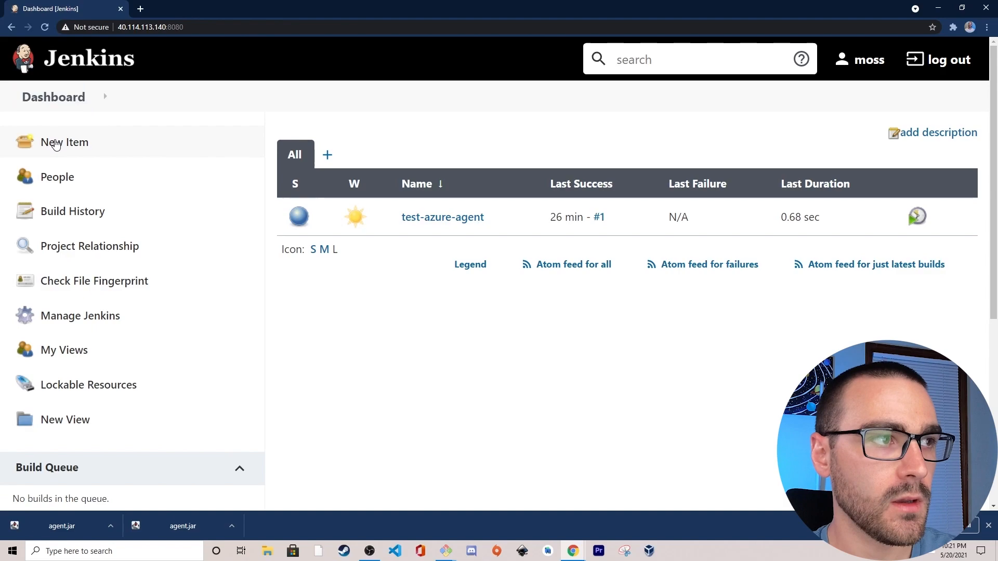
pyautogui.click(64, 143)
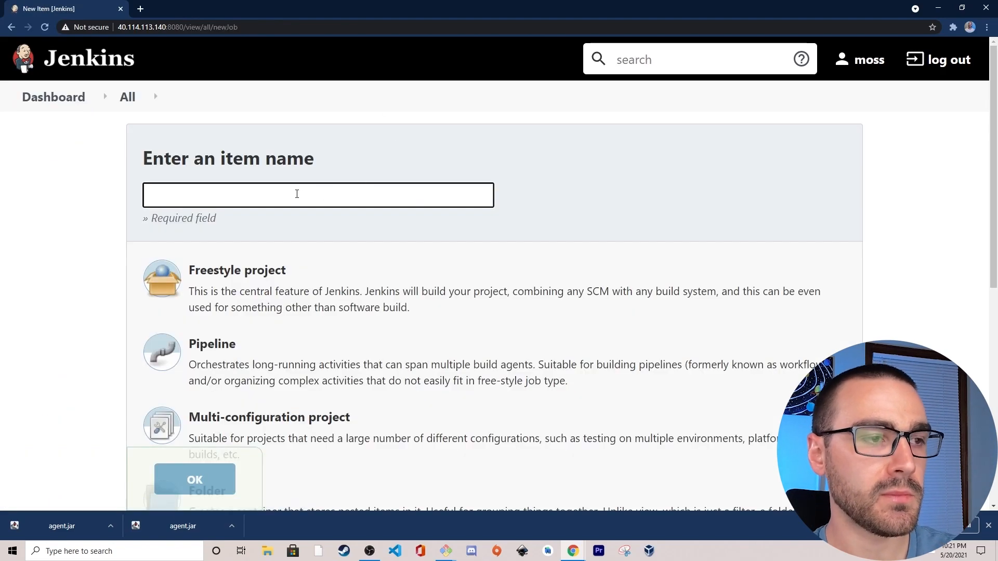
pyautogui.write('test-windows-')
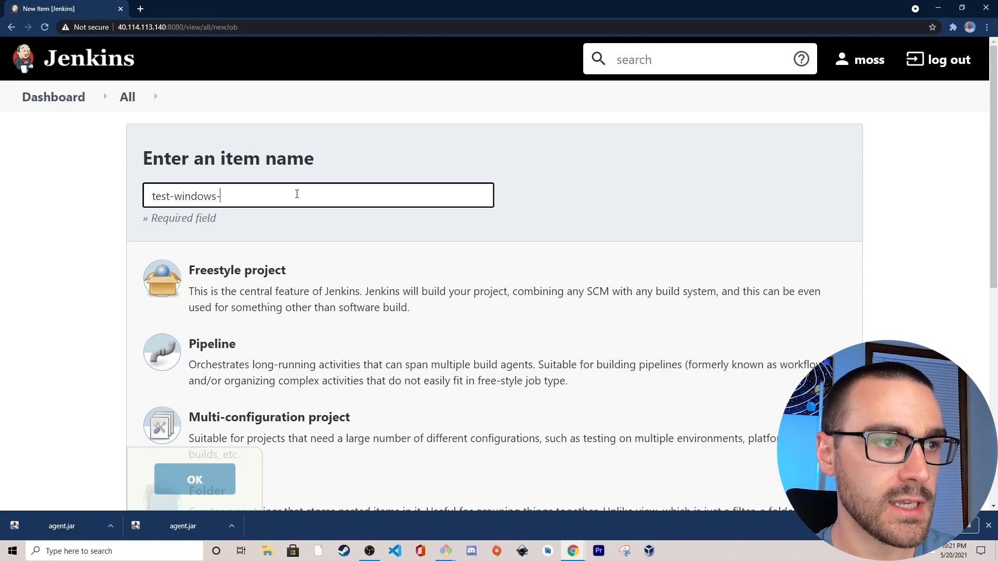
pyautogui.write('agent')
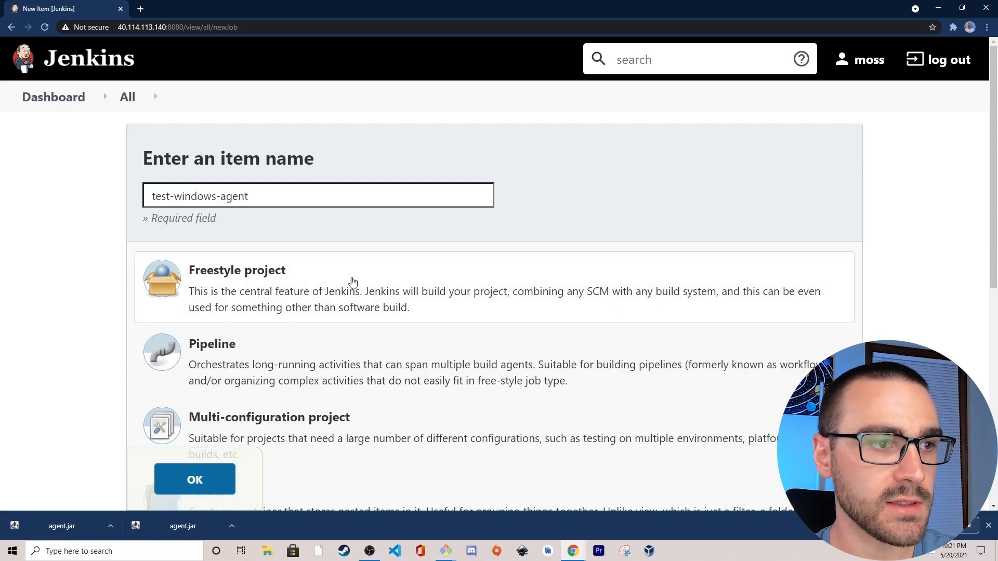
# Make the item a freestyle project restricted to agents labelled windows.
pyautogui.click(195, 479)
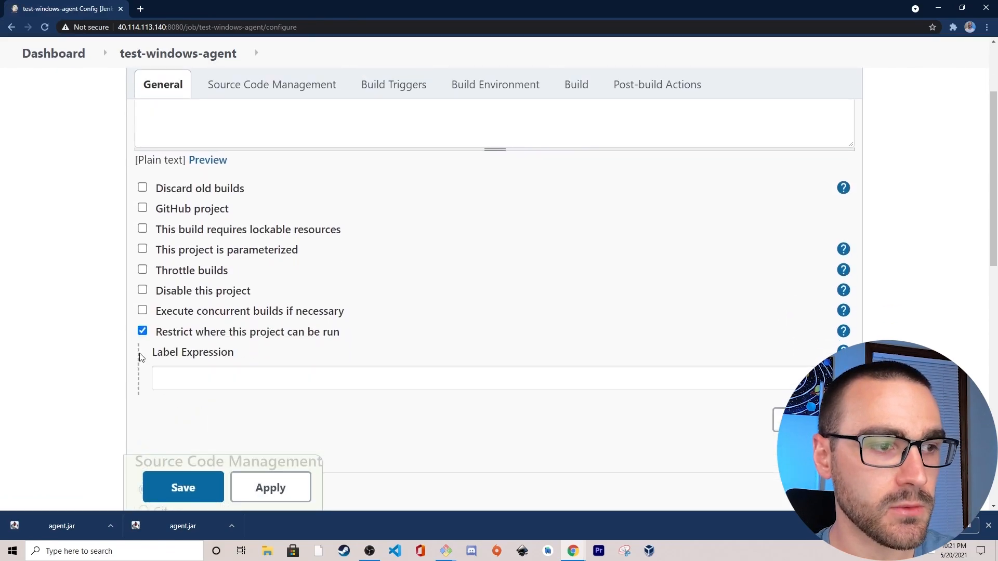
pyautogui.click(314, 378)
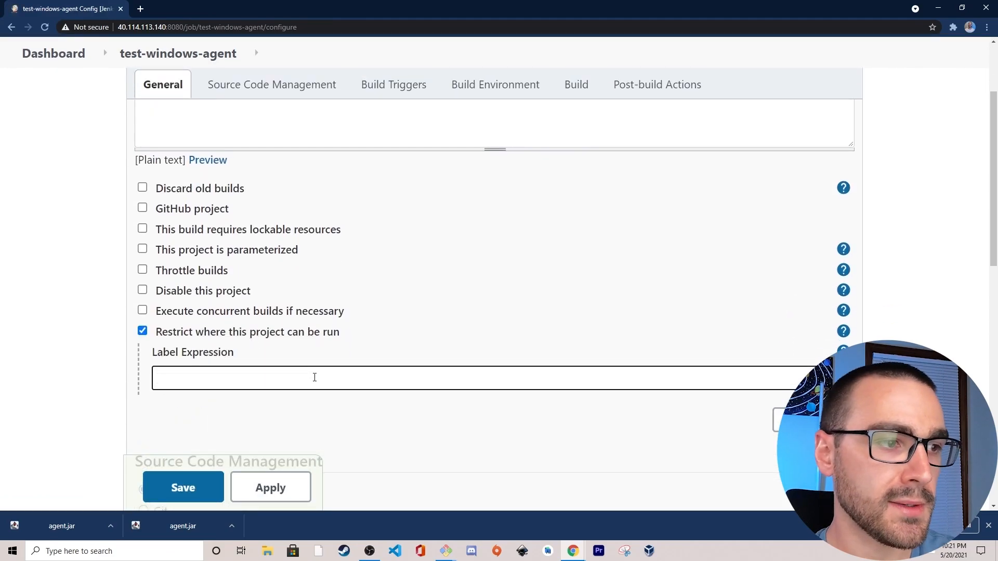
pyautogui.write('window')
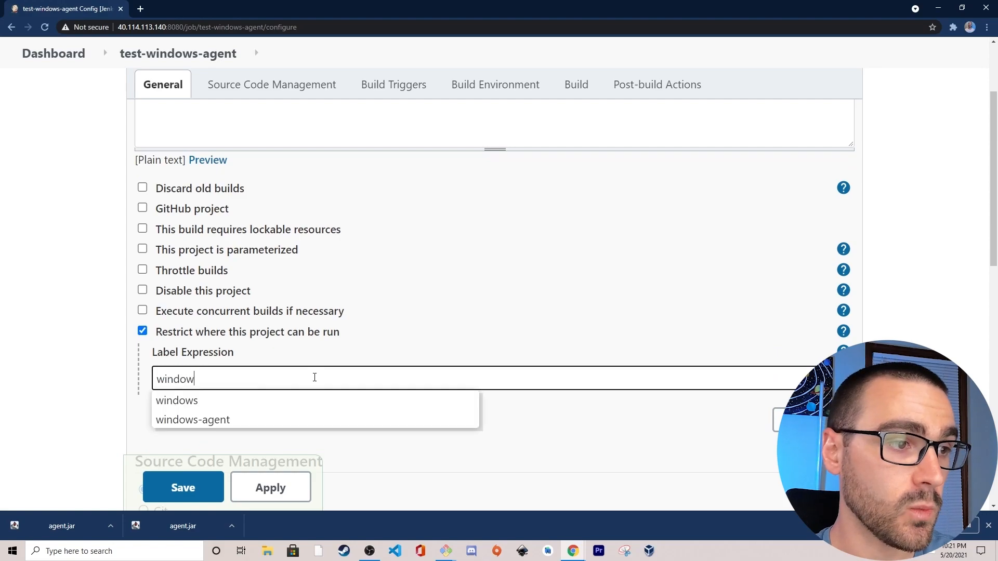
pyautogui.moveTo(199, 407)
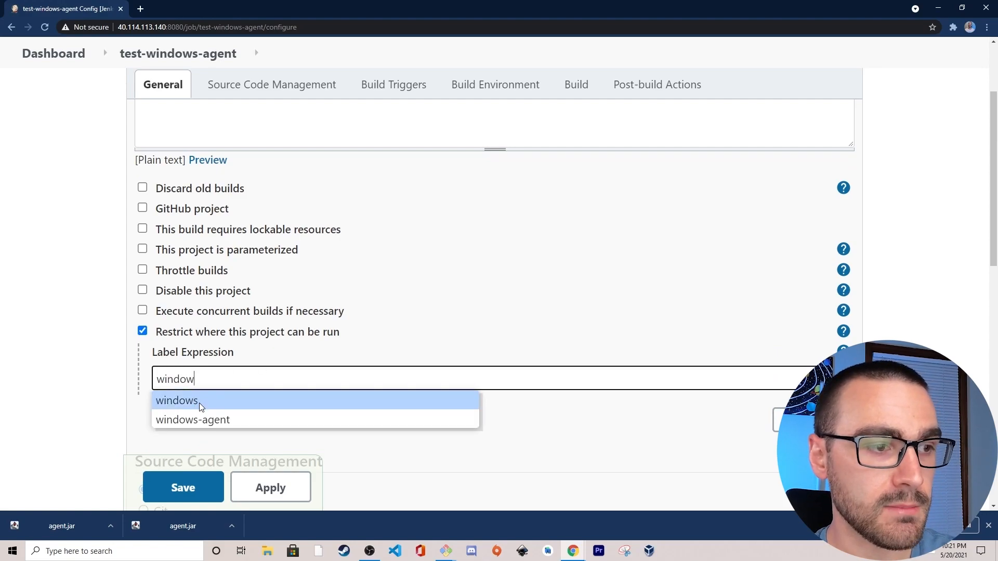
pyautogui.click(176, 400)
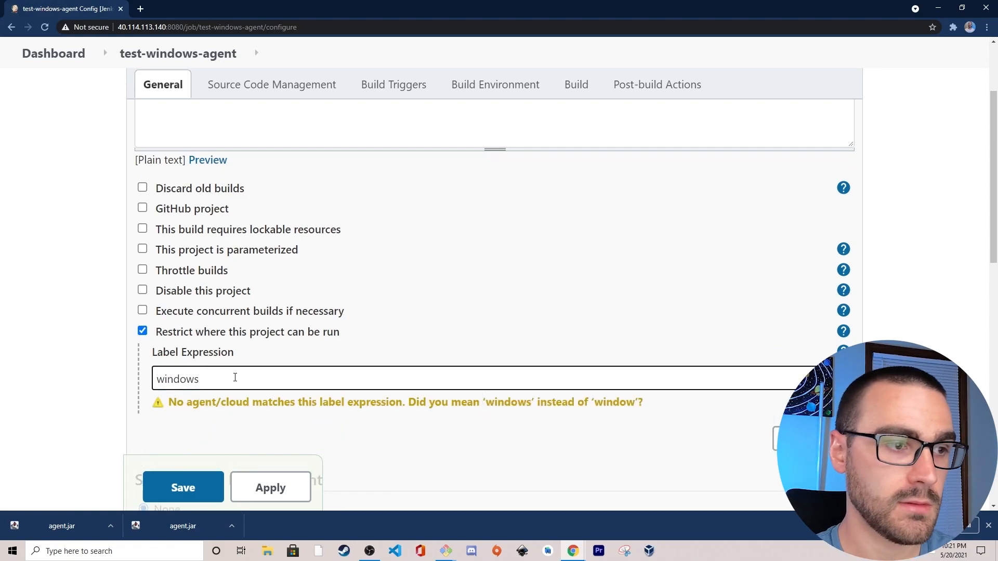
pyautogui.scroll(-3)
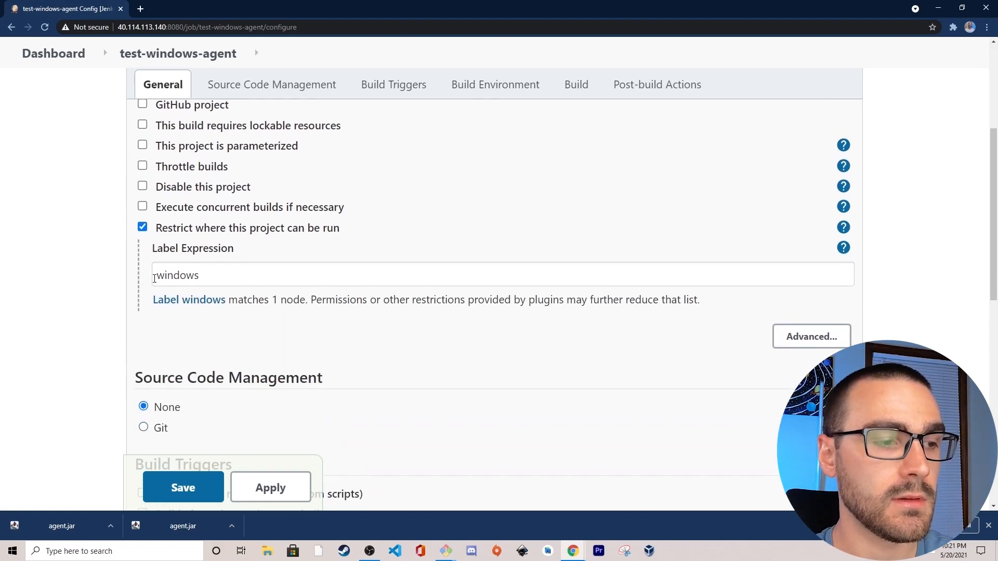
pyautogui.click(495, 84)
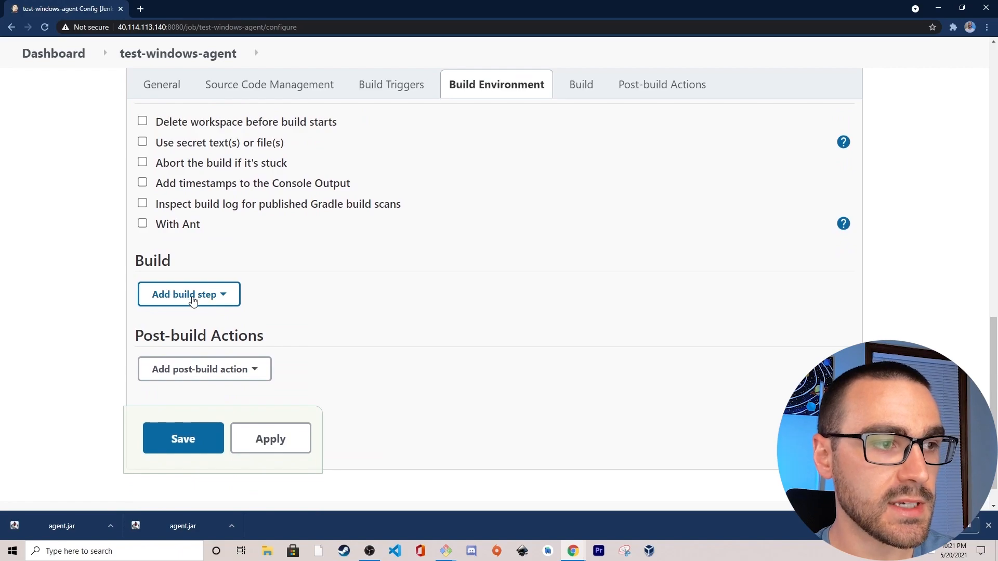
# Add an Execute shell build step: echo "Hello World!" >> helloworld.txt.
pyautogui.click(188, 294)
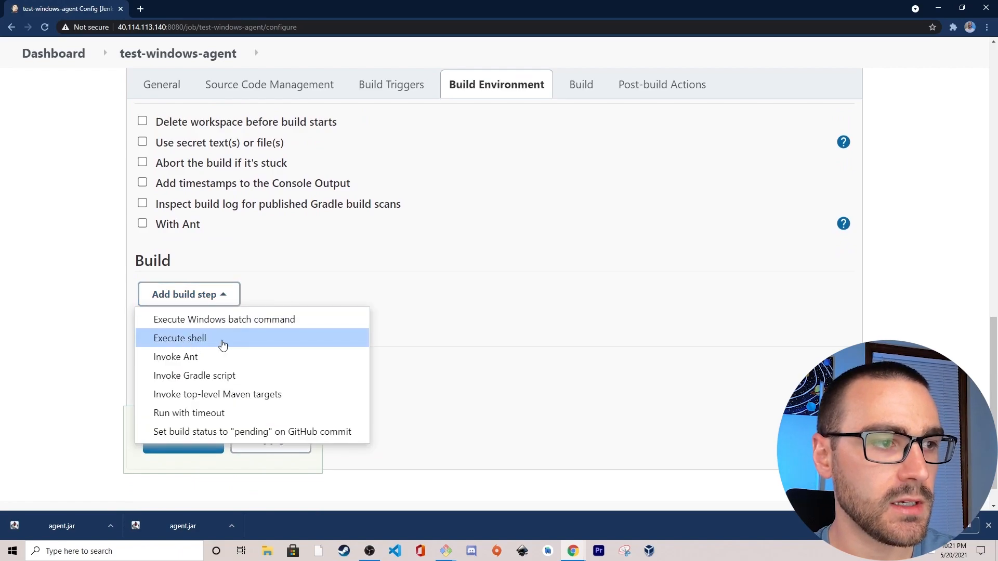
pyautogui.click(180, 338)
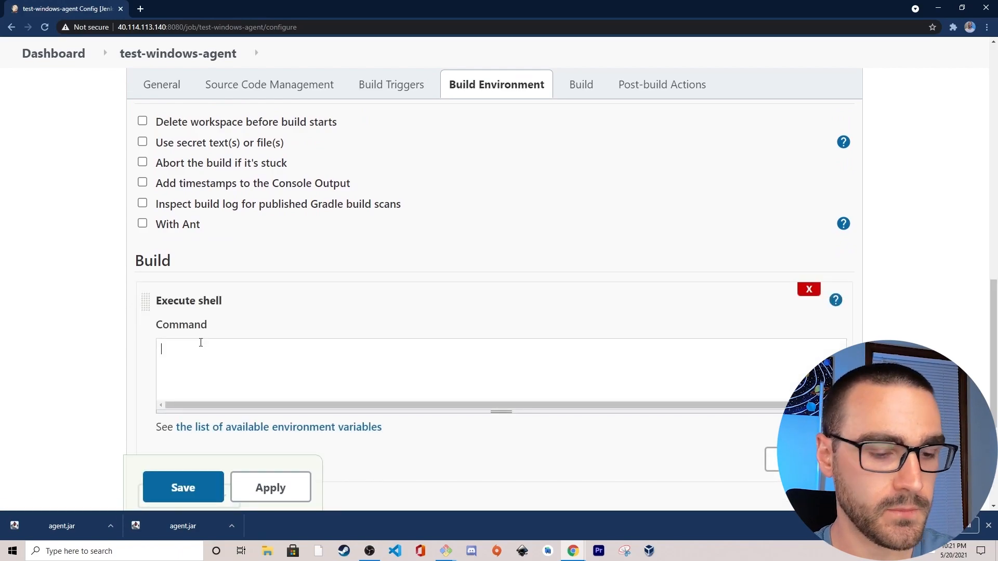
pyautogui.write('echo "')
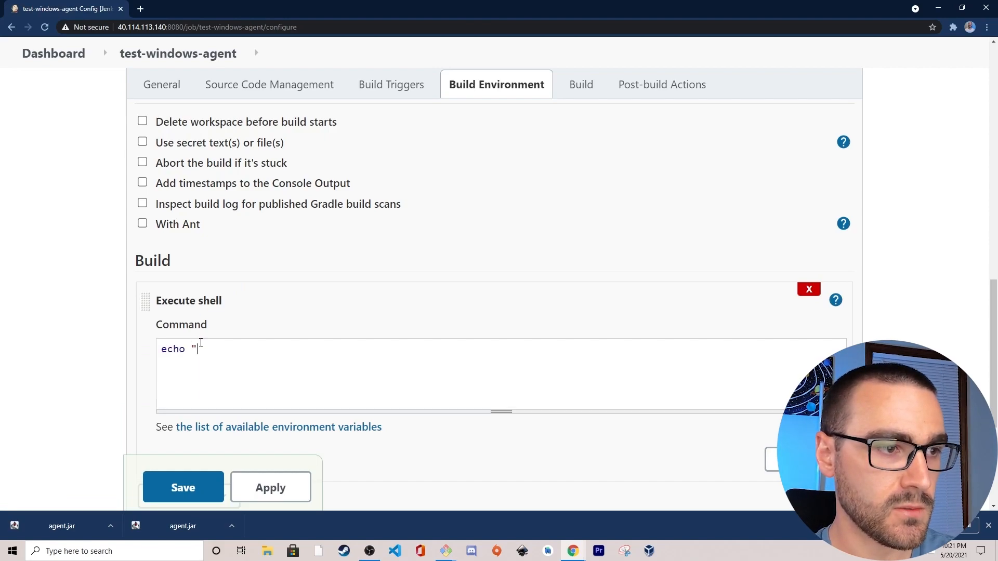
pyautogui.write('Hello World!')
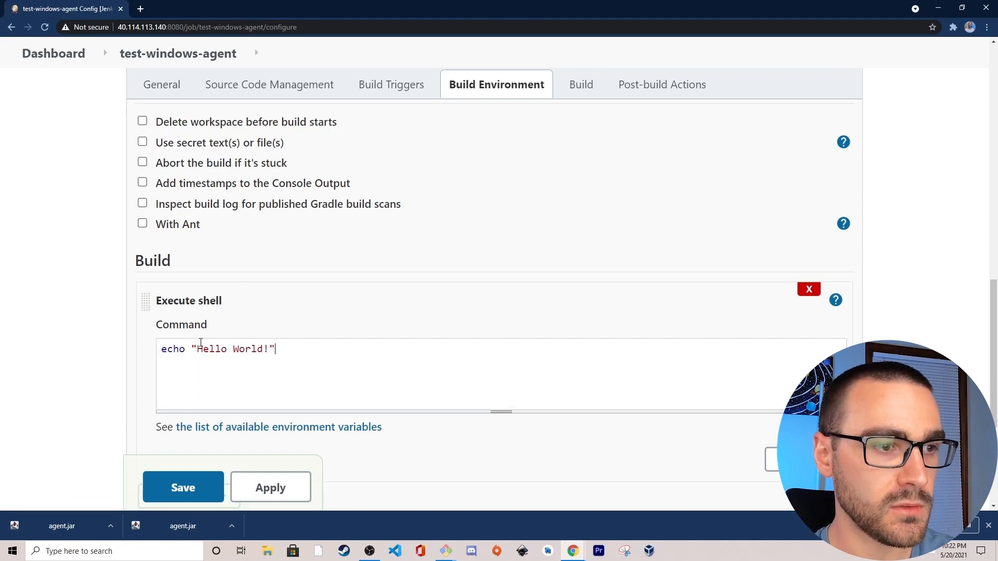
pyautogui.write('>> hello')
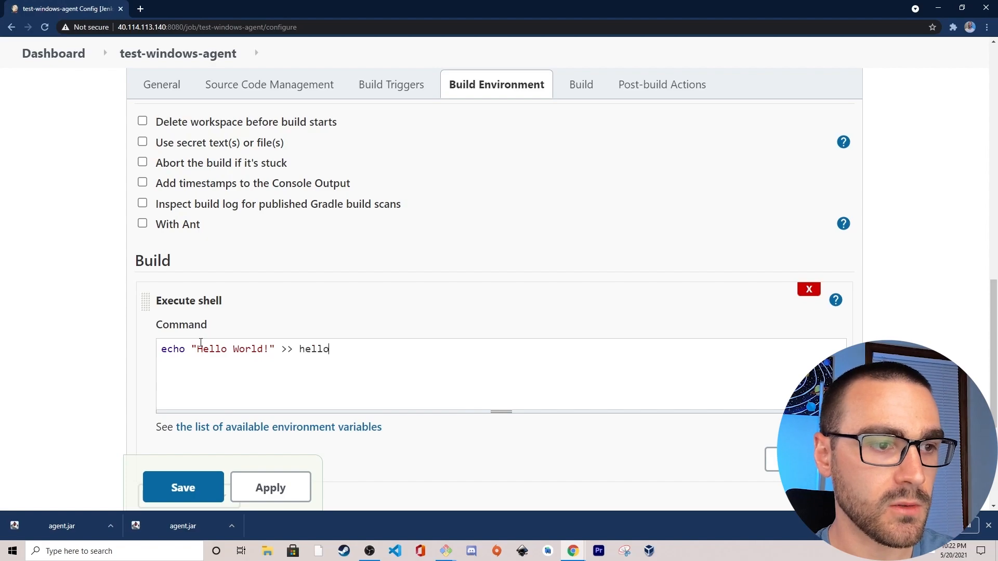
pyautogui.write('world.txt')
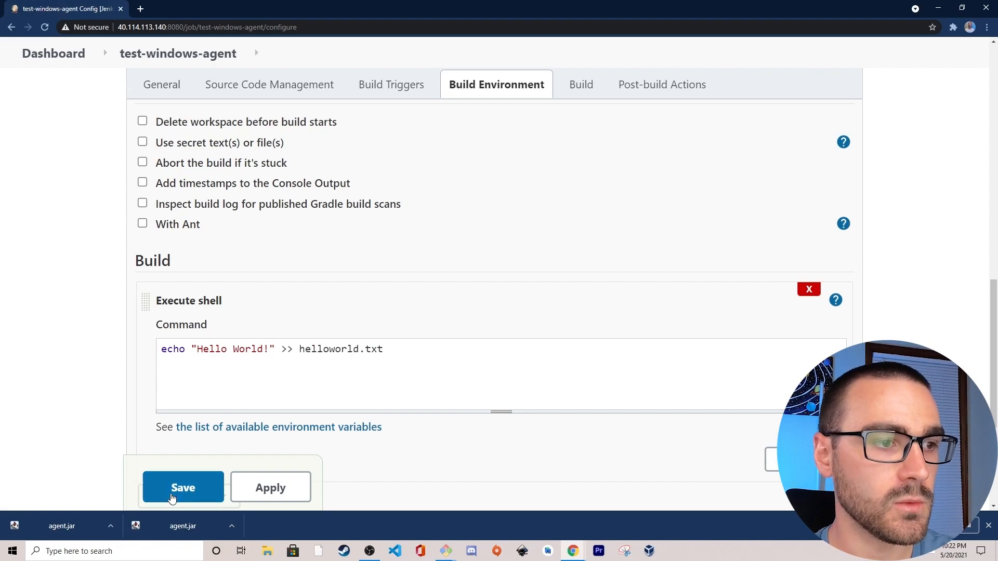
# Save the job, run build #1 and view its console output showing windows-agent and SUCCESS.
pyautogui.click(183, 487)
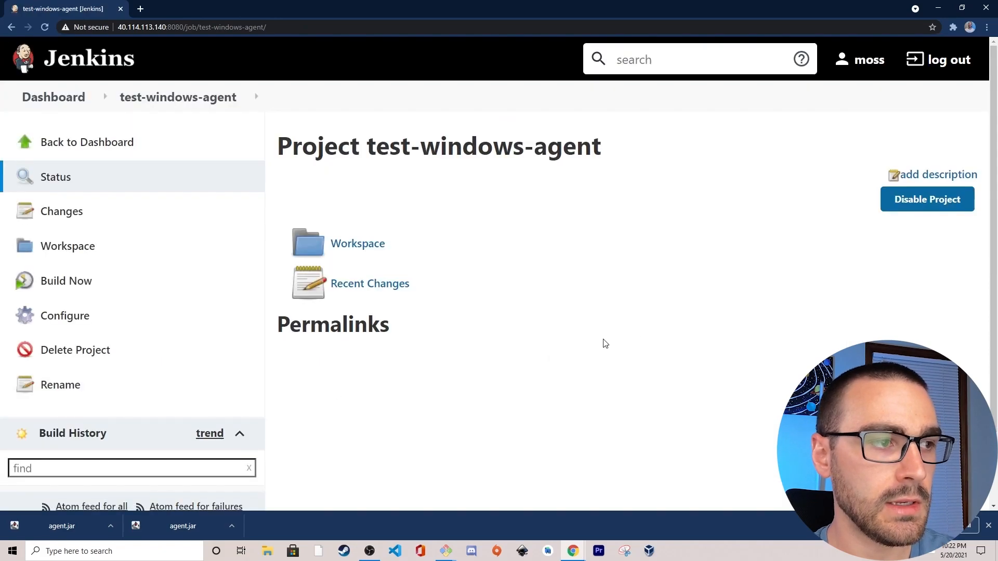
pyautogui.click(66, 281)
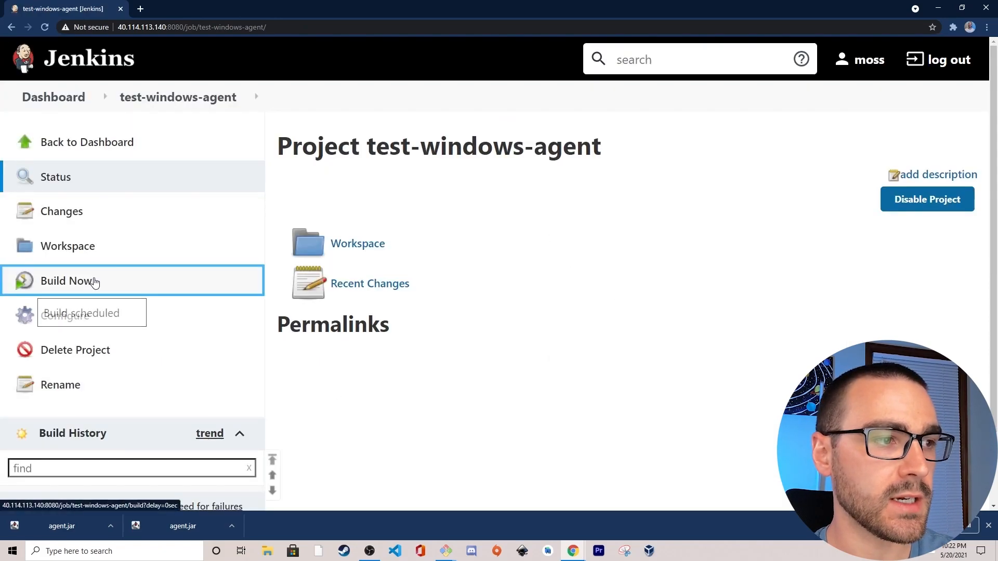
pyautogui.click(67, 280)
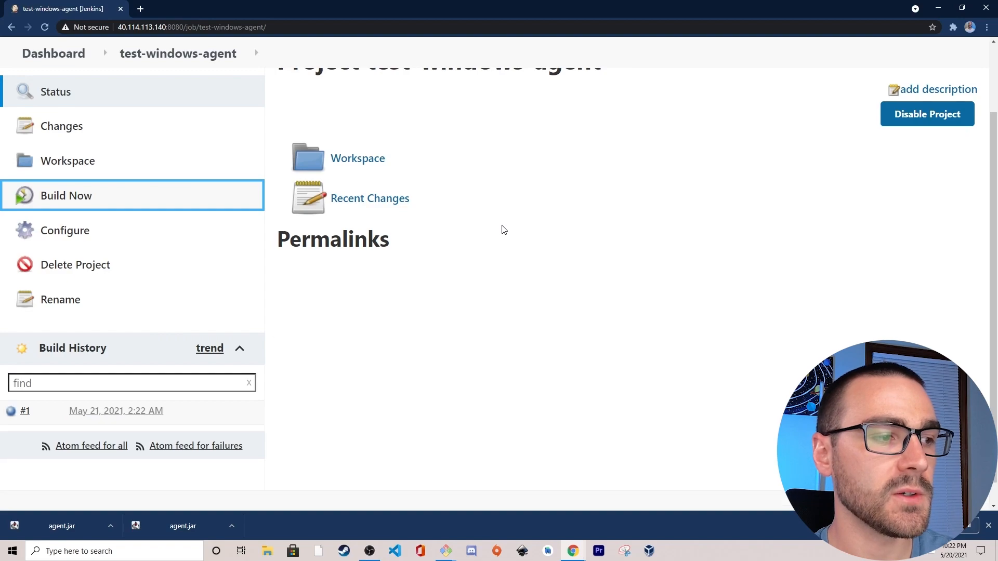
pyautogui.moveTo(11, 411)
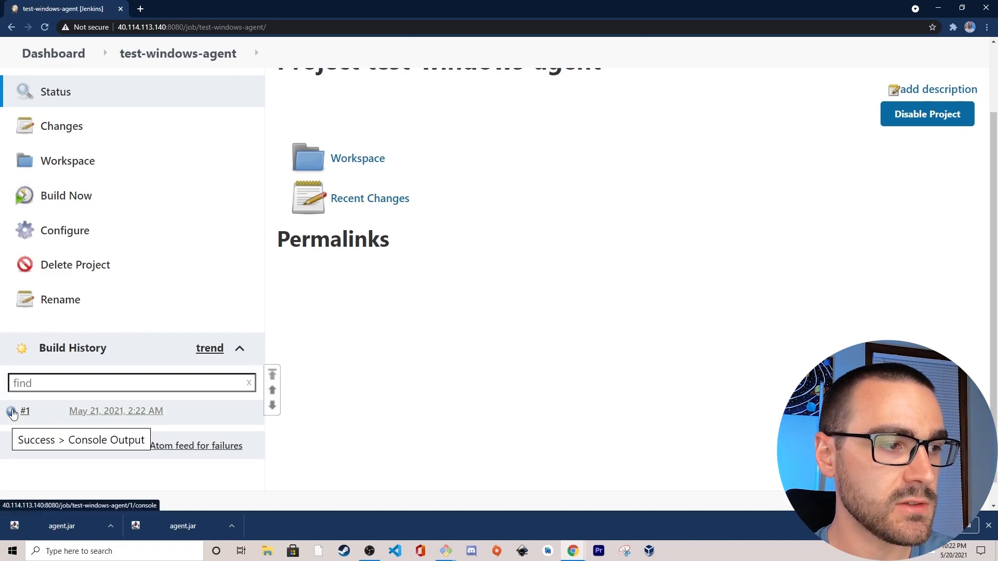
pyautogui.click(80, 440)
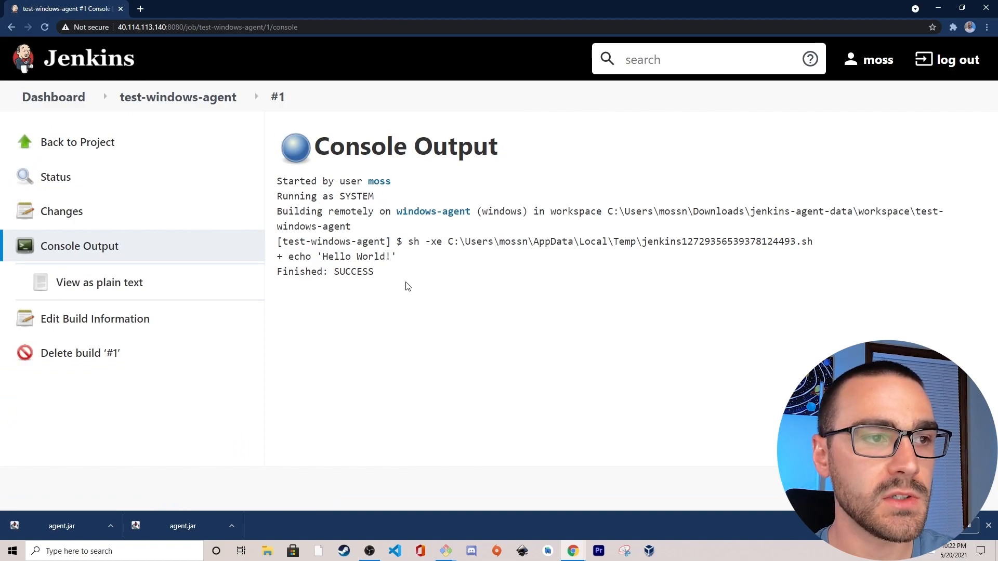
pyautogui.moveTo(276, 211); pyautogui.dragTo(354, 211)
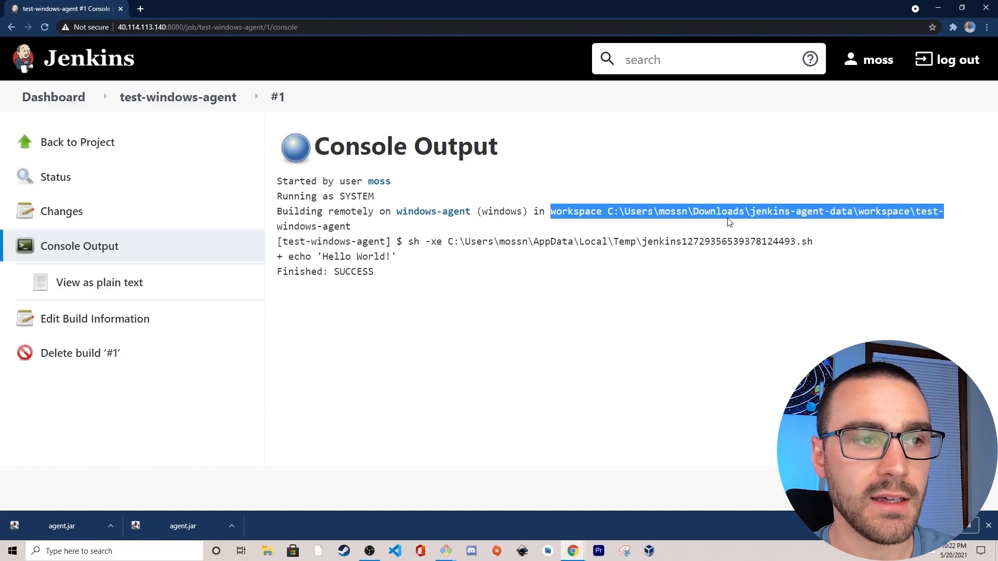
pyautogui.click(476, 228)
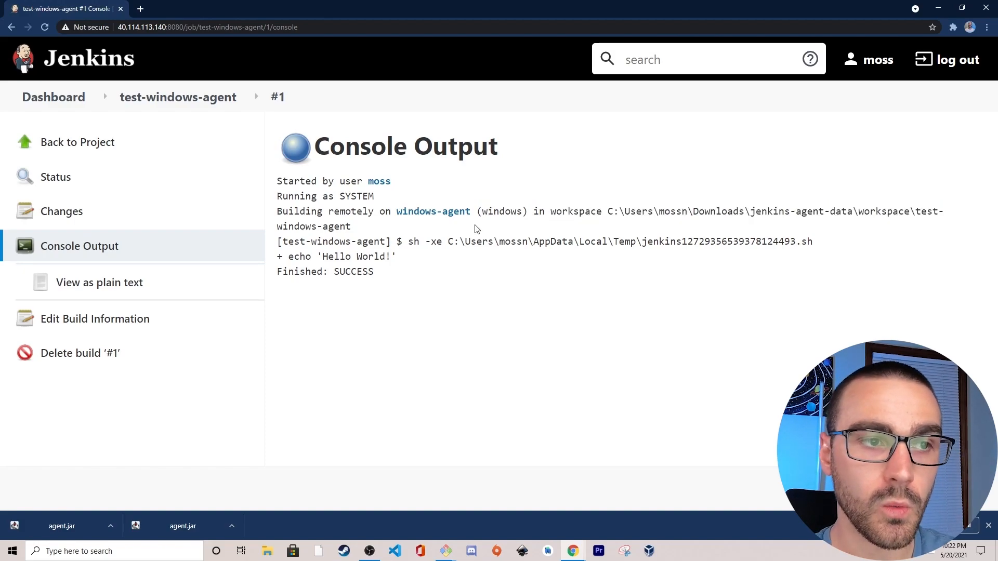
pyautogui.moveTo(569, 296)
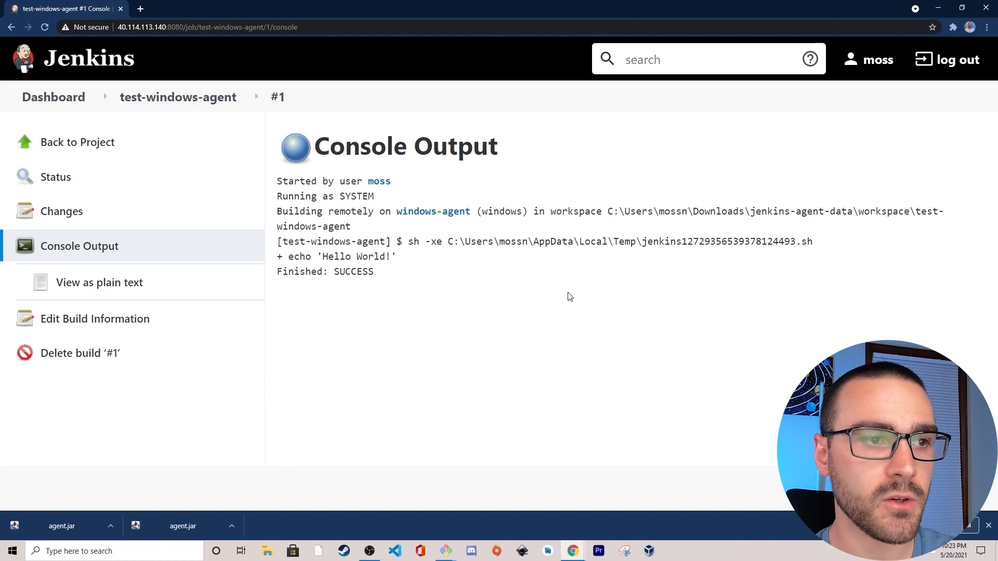
# In a new Git Bash window, cd into Downloads/jenkins-agent-data/.
pyautogui.rightClick(446, 551)
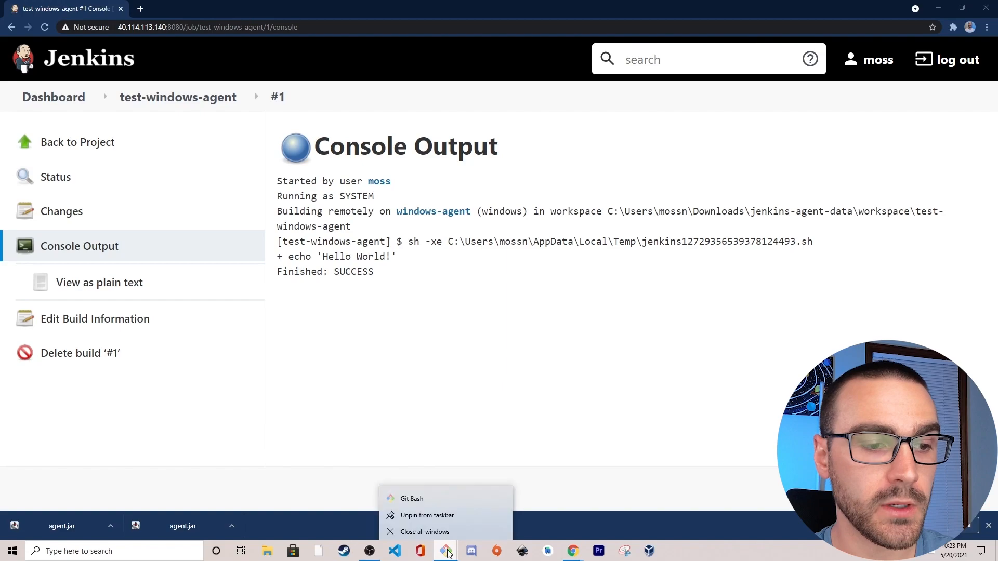
pyautogui.click(411, 498)
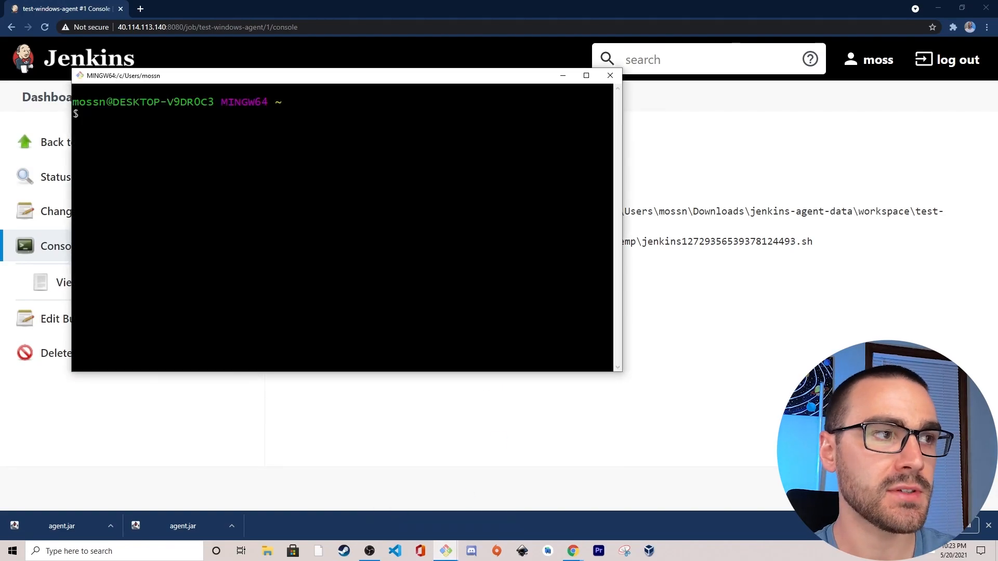
pyautogui.write('cd Downloads/')
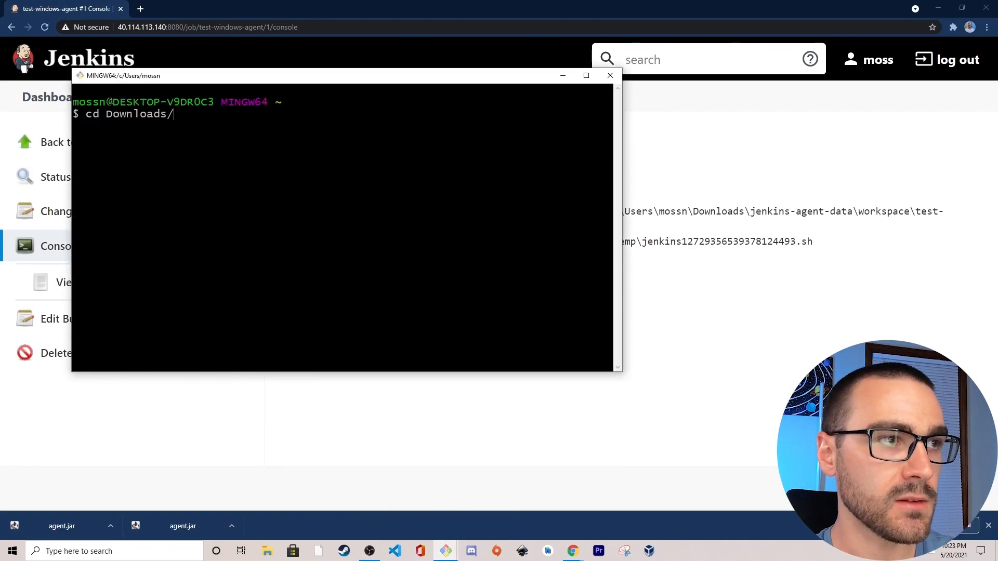
pyautogui.write('jenkins')
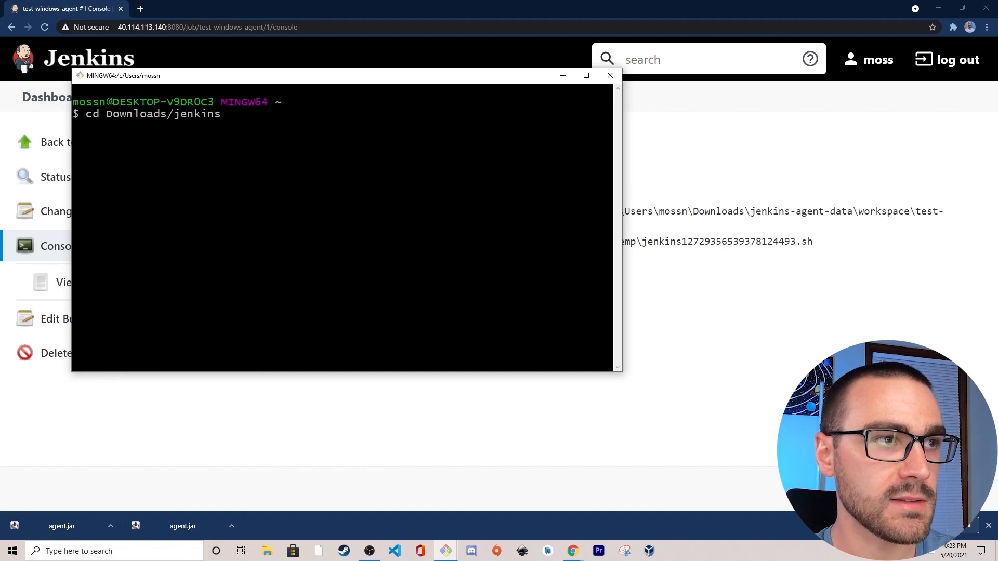
pyautogui.write('-agent-data/')
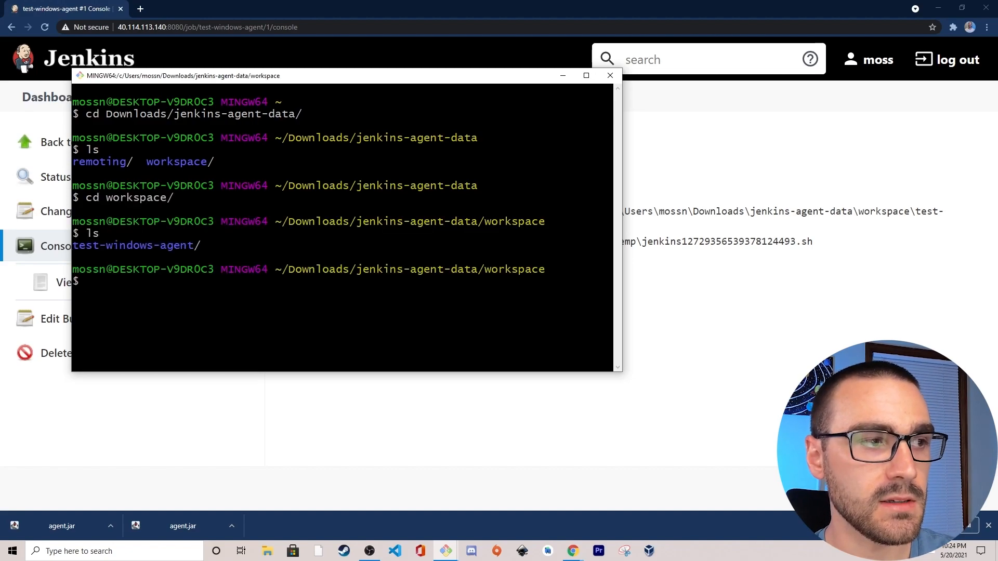
# Enter the test-windows-agent workspace and cat helloworld.txt.
pyautogui.write('cd')
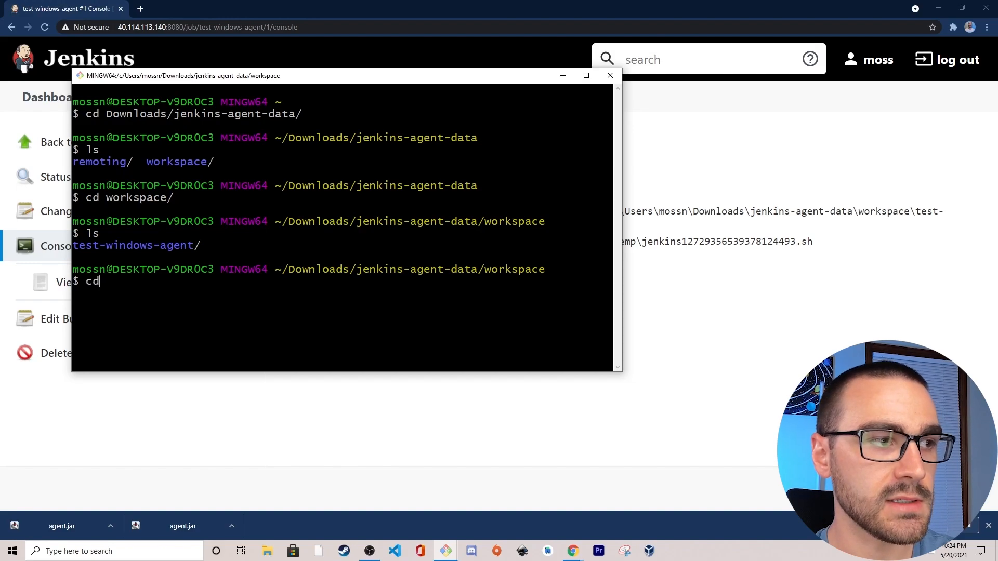
pyautogui.write('test-windows-agent/')
pyautogui.write('ls')
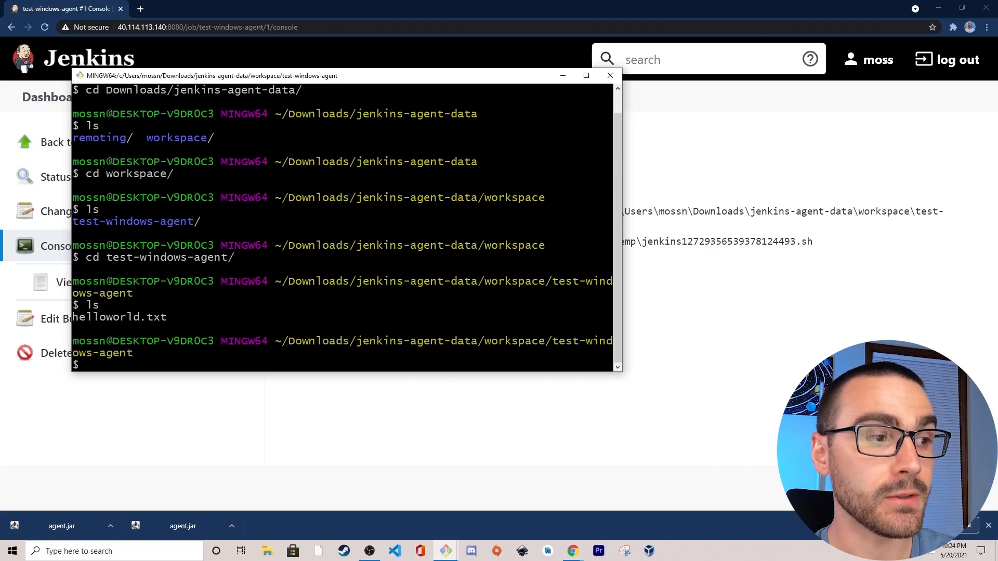
pyautogui.write('cat helloworld.txt')
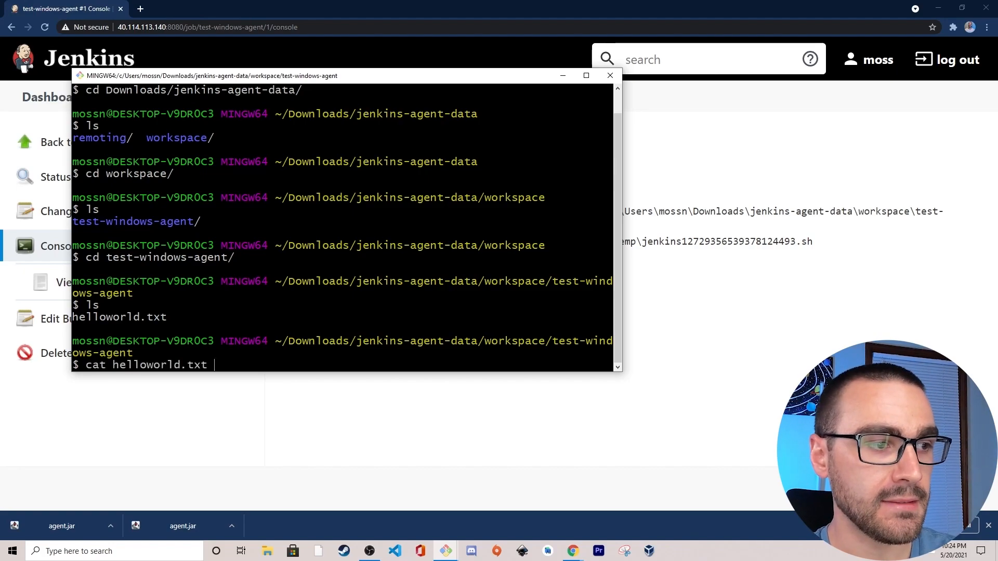